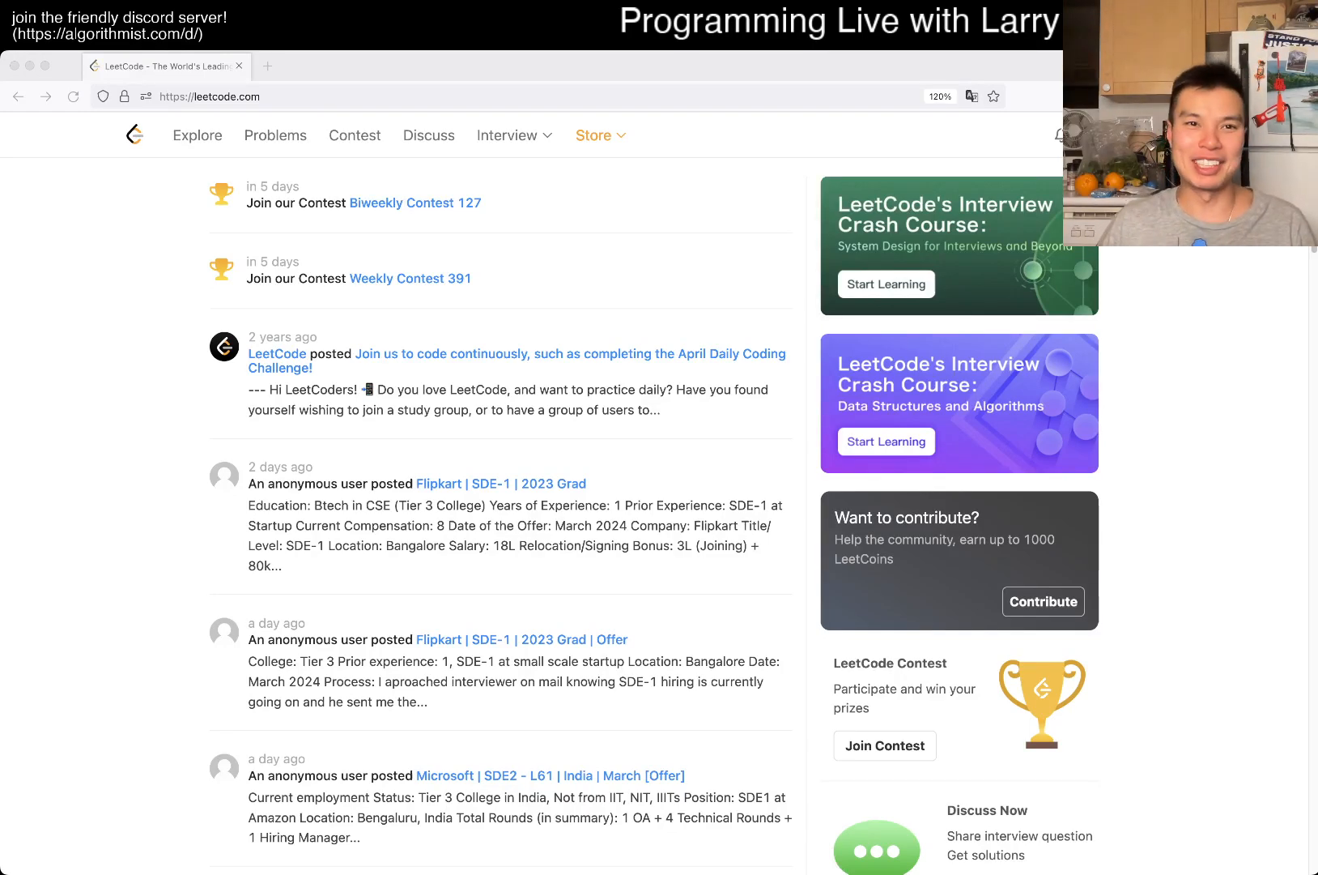
- Open the daily problem 41 First Missing Positive with an empty Python3 template
left_click(276, 135)
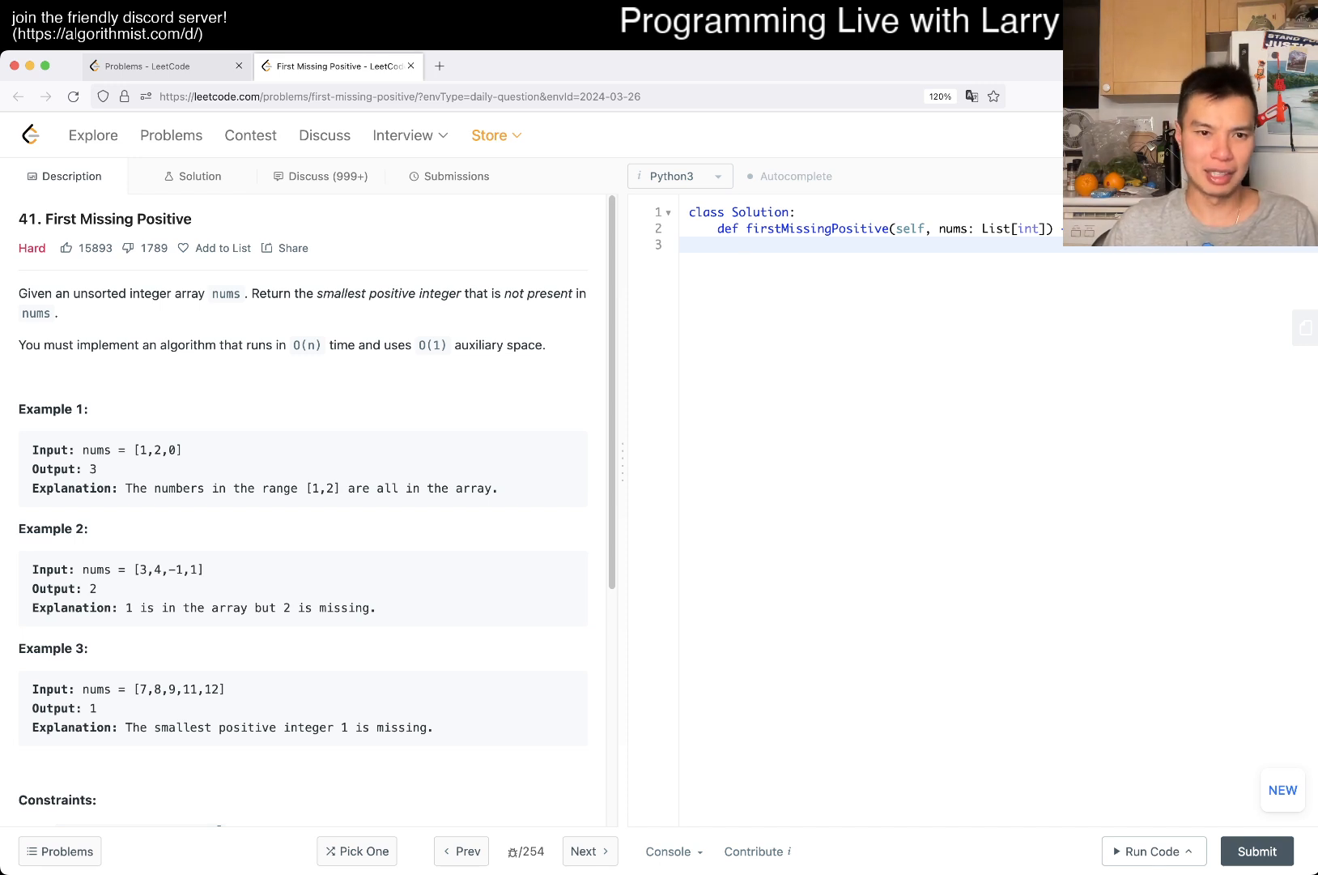
scroll("down", 3)
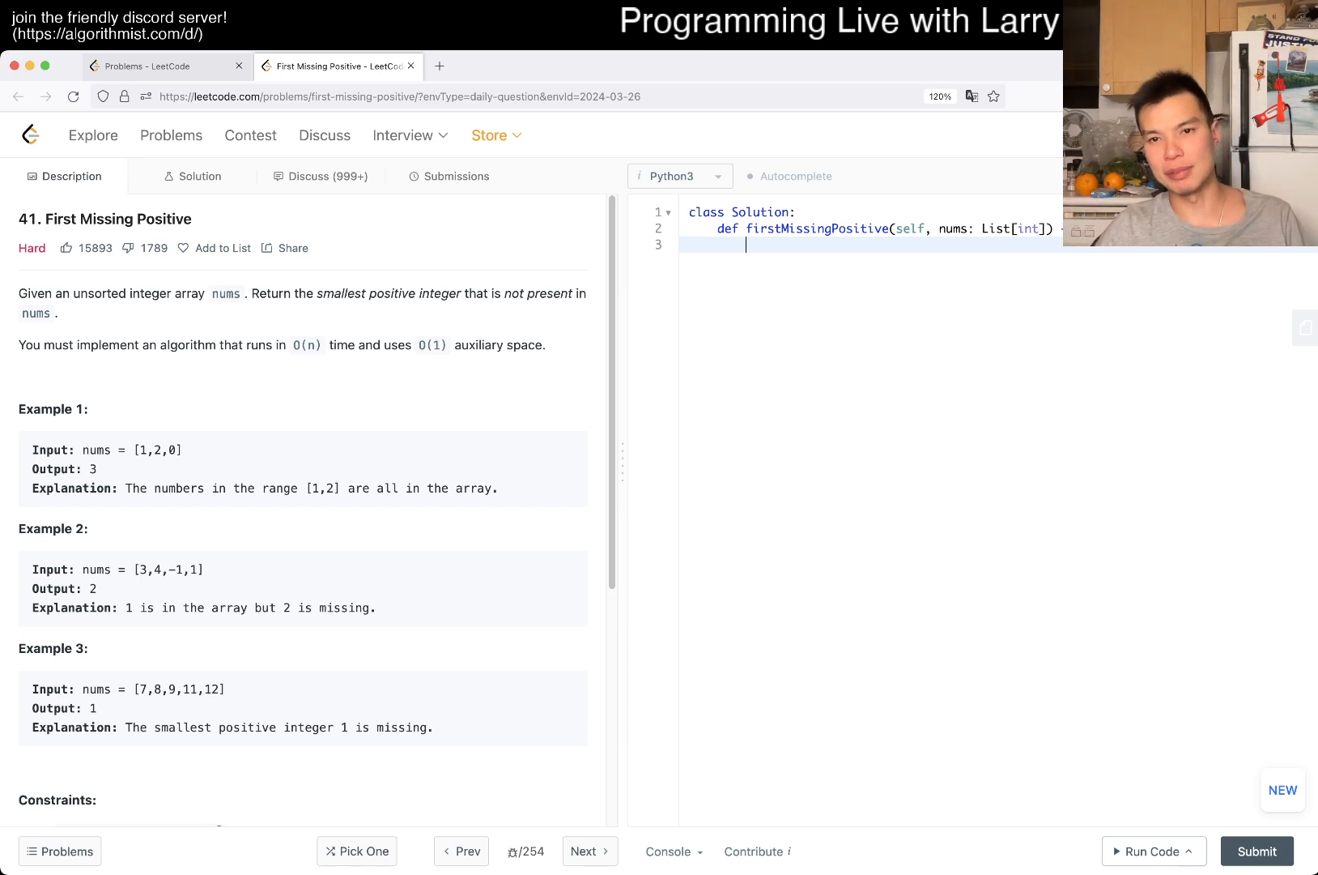
- Copy the swap loop from the Find All Duplicates solution into First Missing Positive
left_click(160, 66)
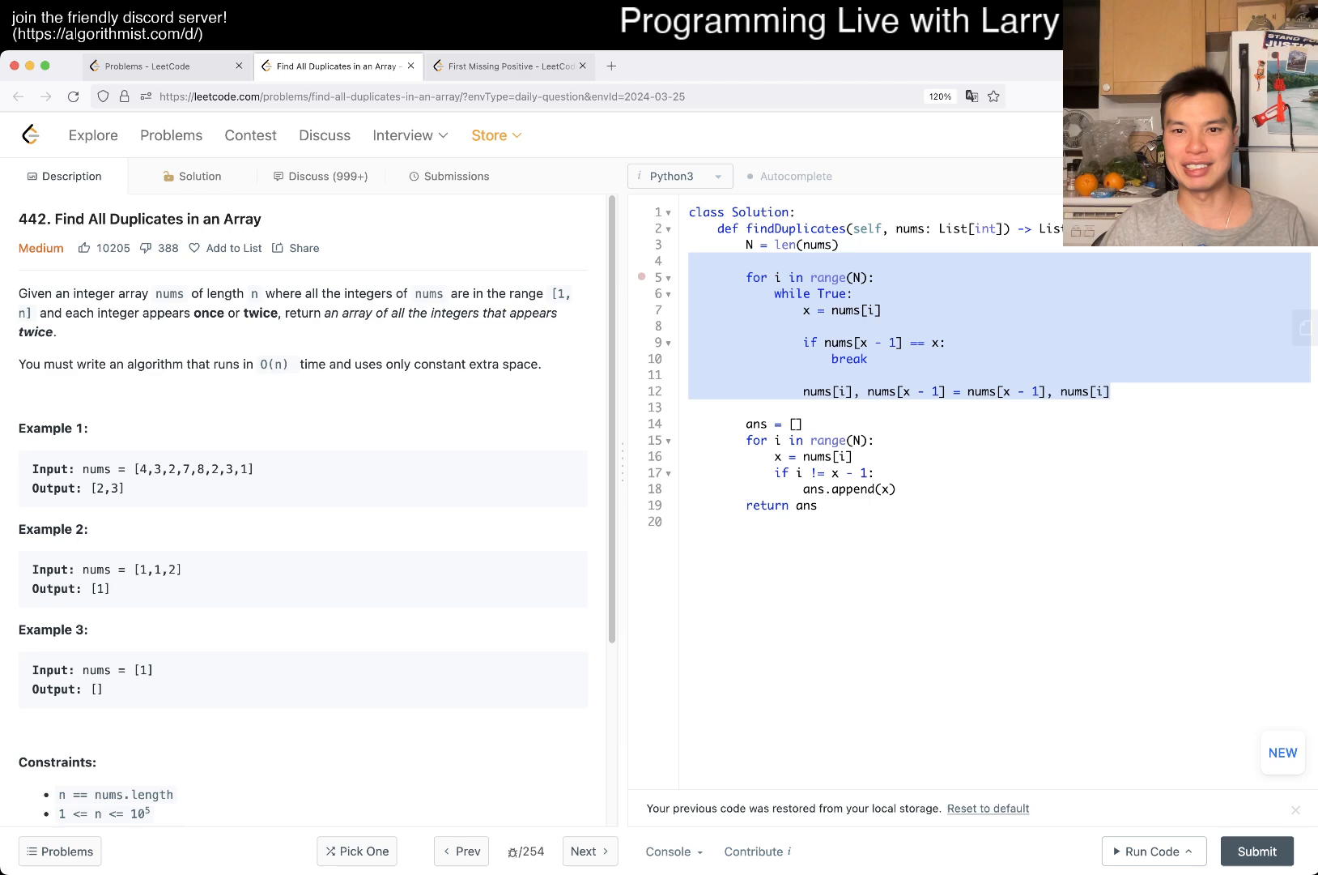
left_click(508, 65)
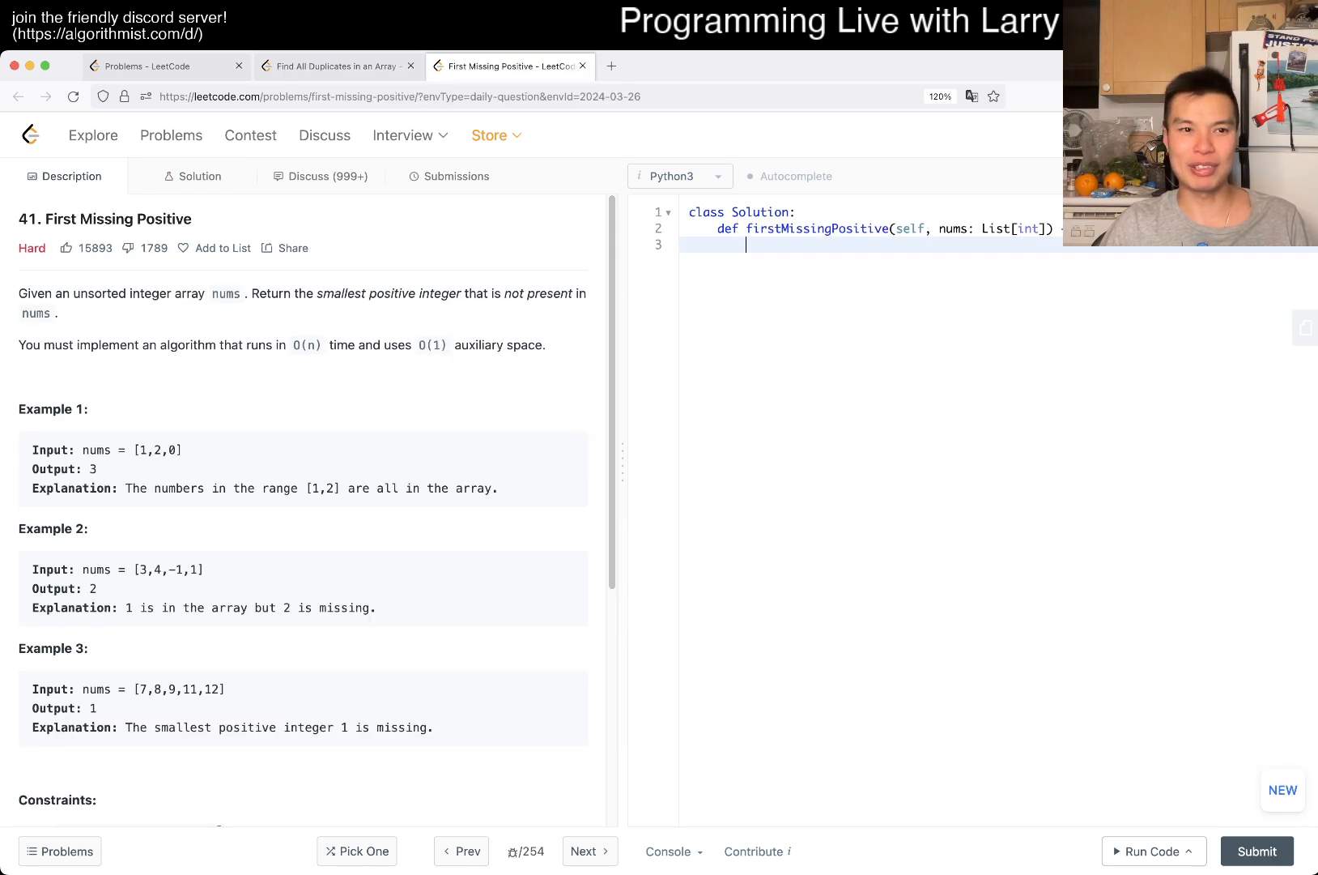
left_click(336, 66)
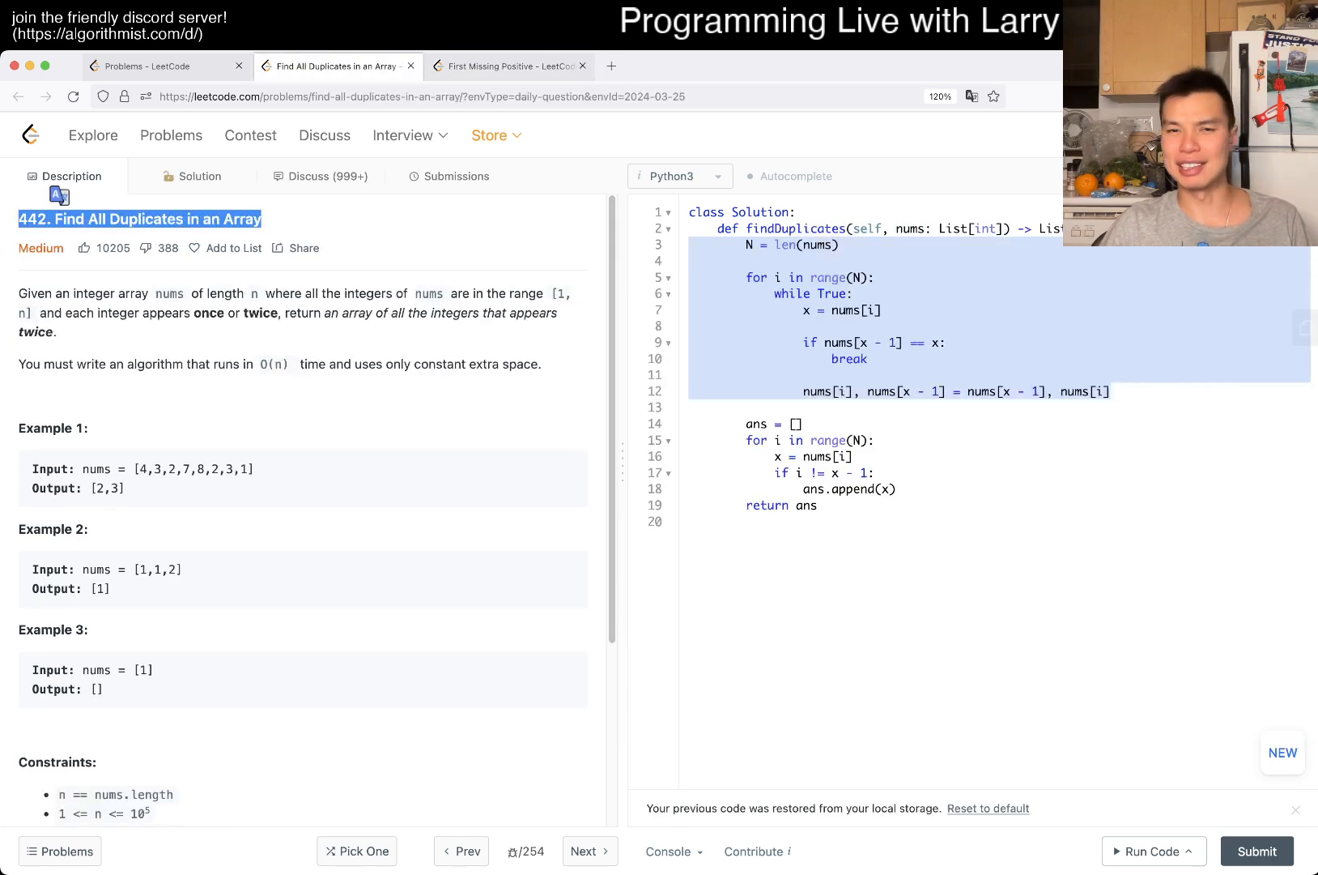
left_click(508, 66)
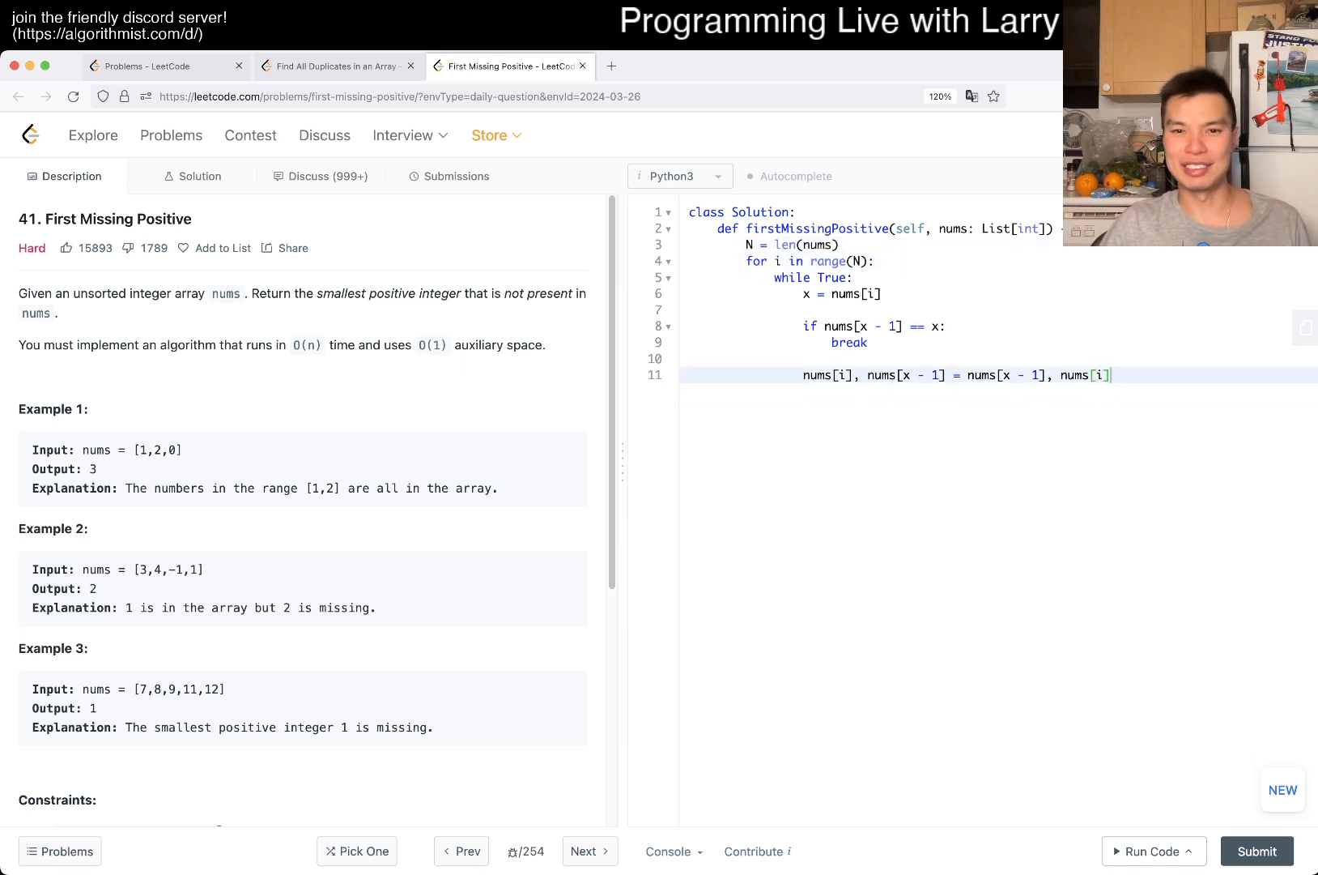
- Add a return -1 placeholder and print(nums), and bring up the example test cases
type("return -")
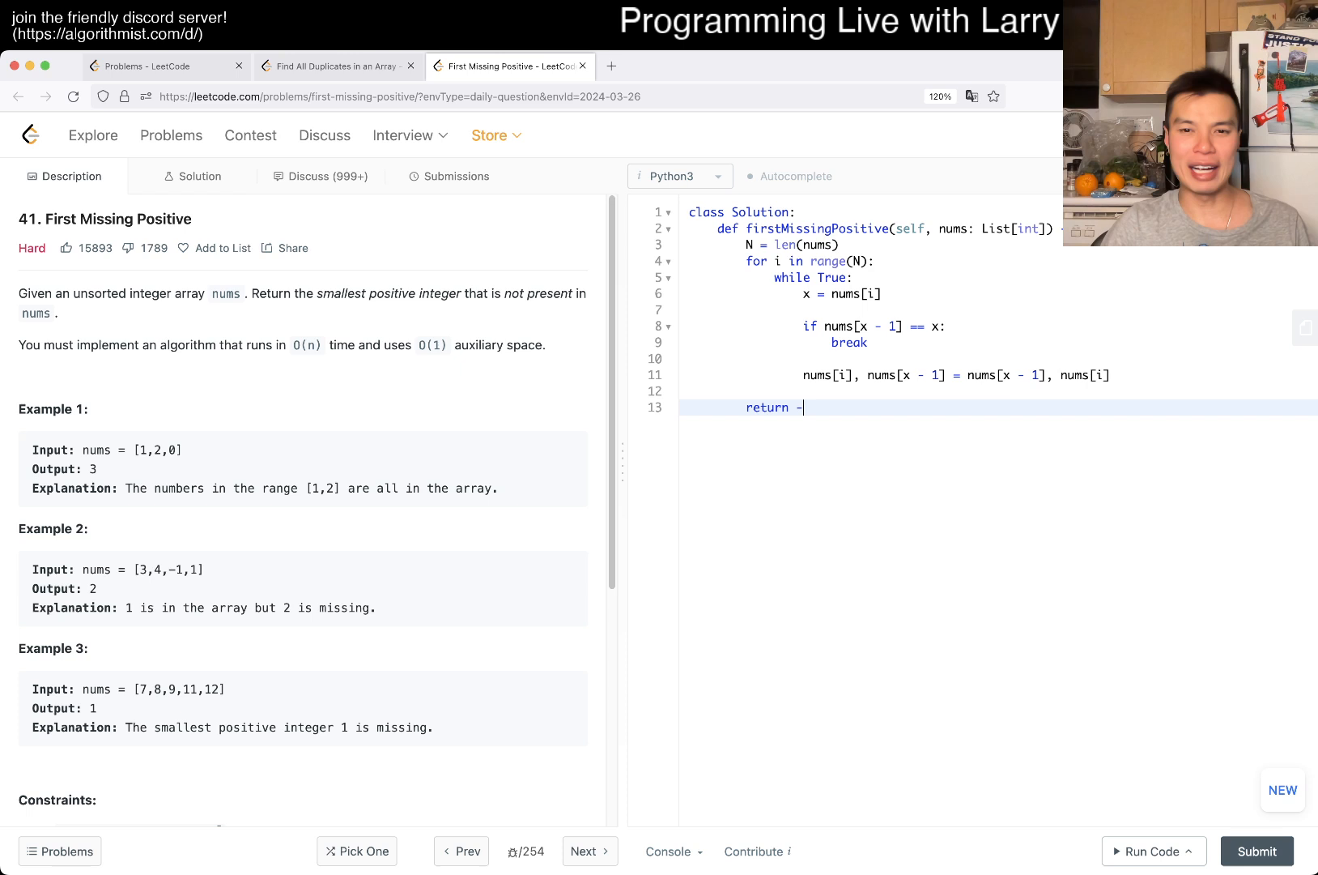
type("1")
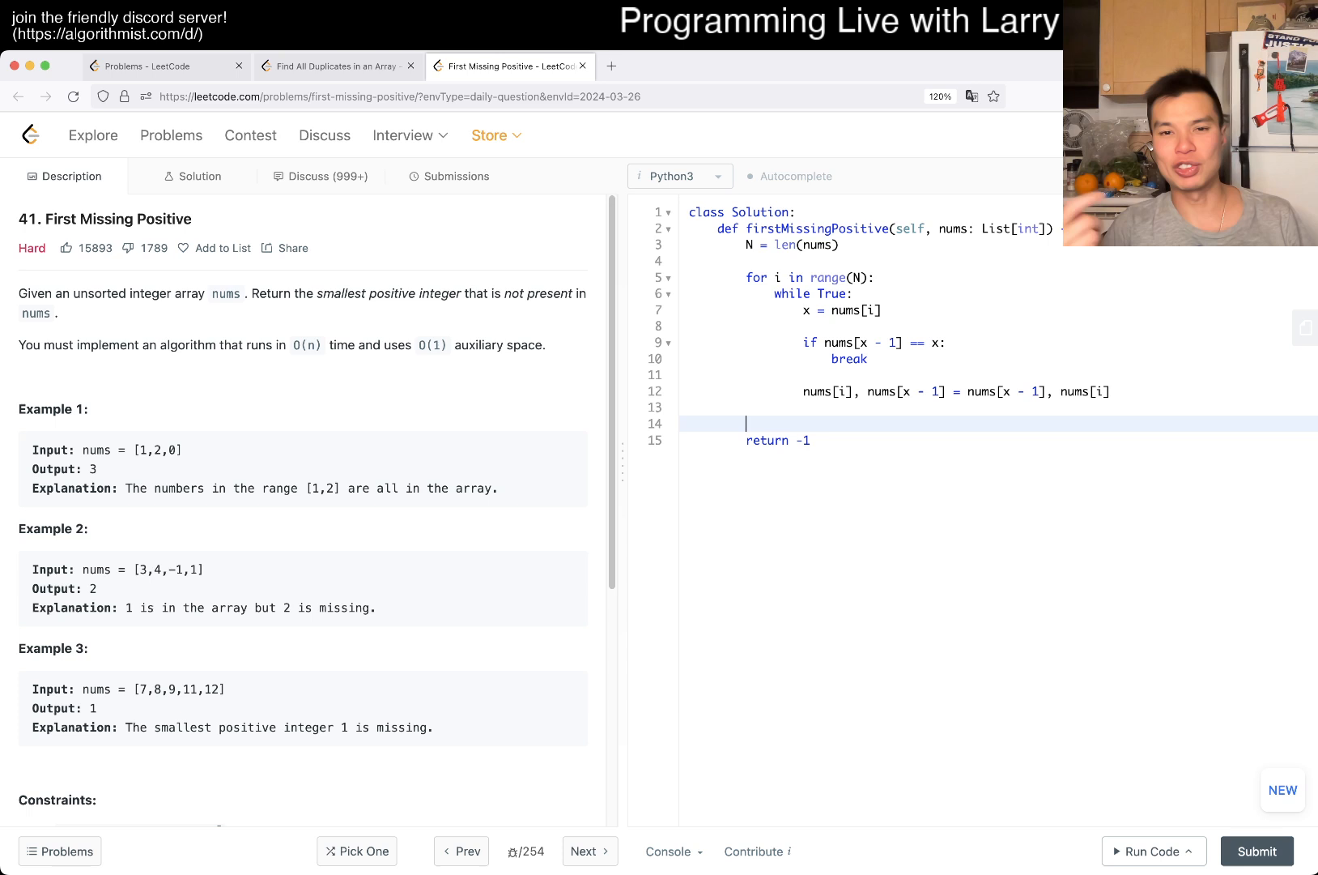
type("print(n")
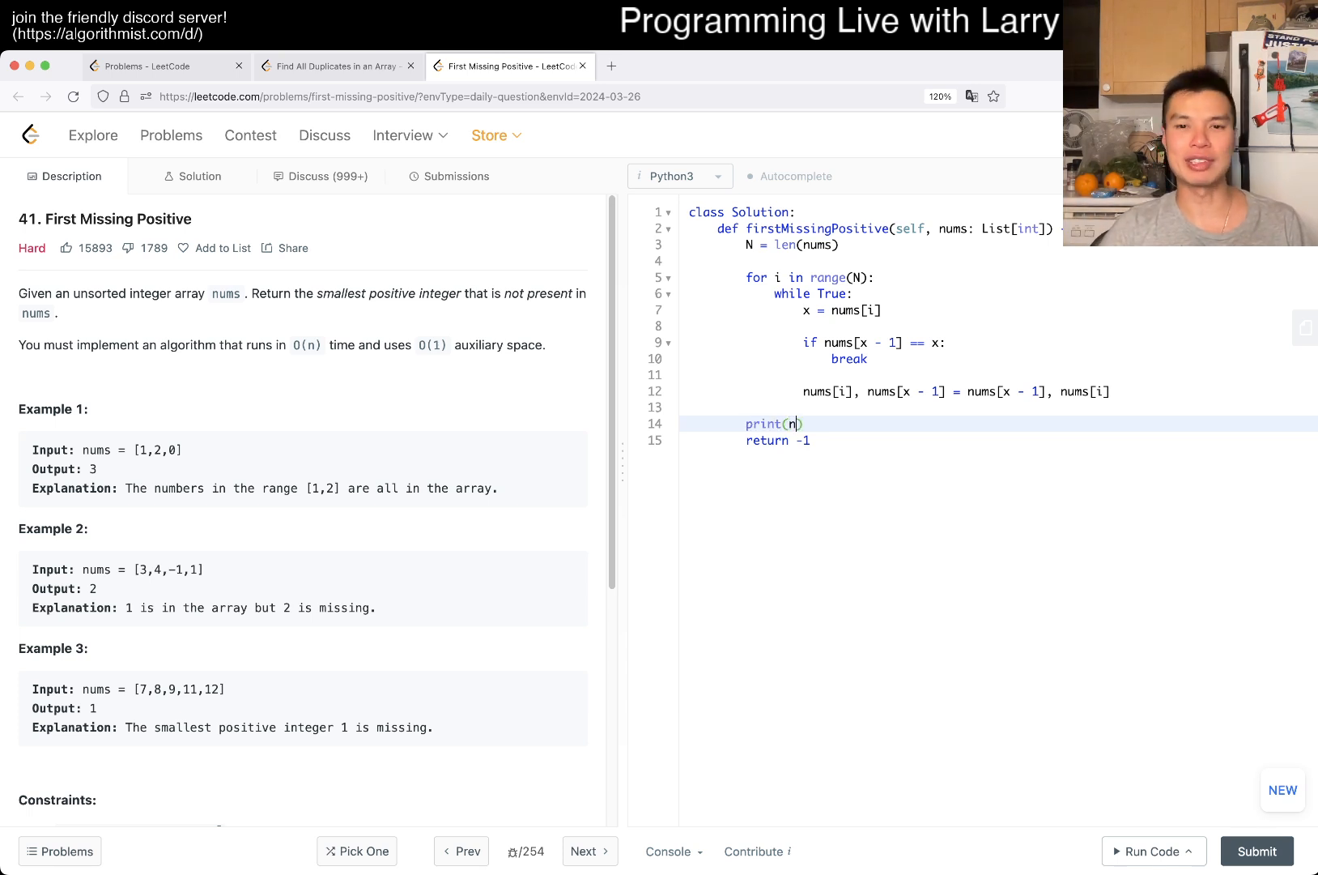
type("ums")
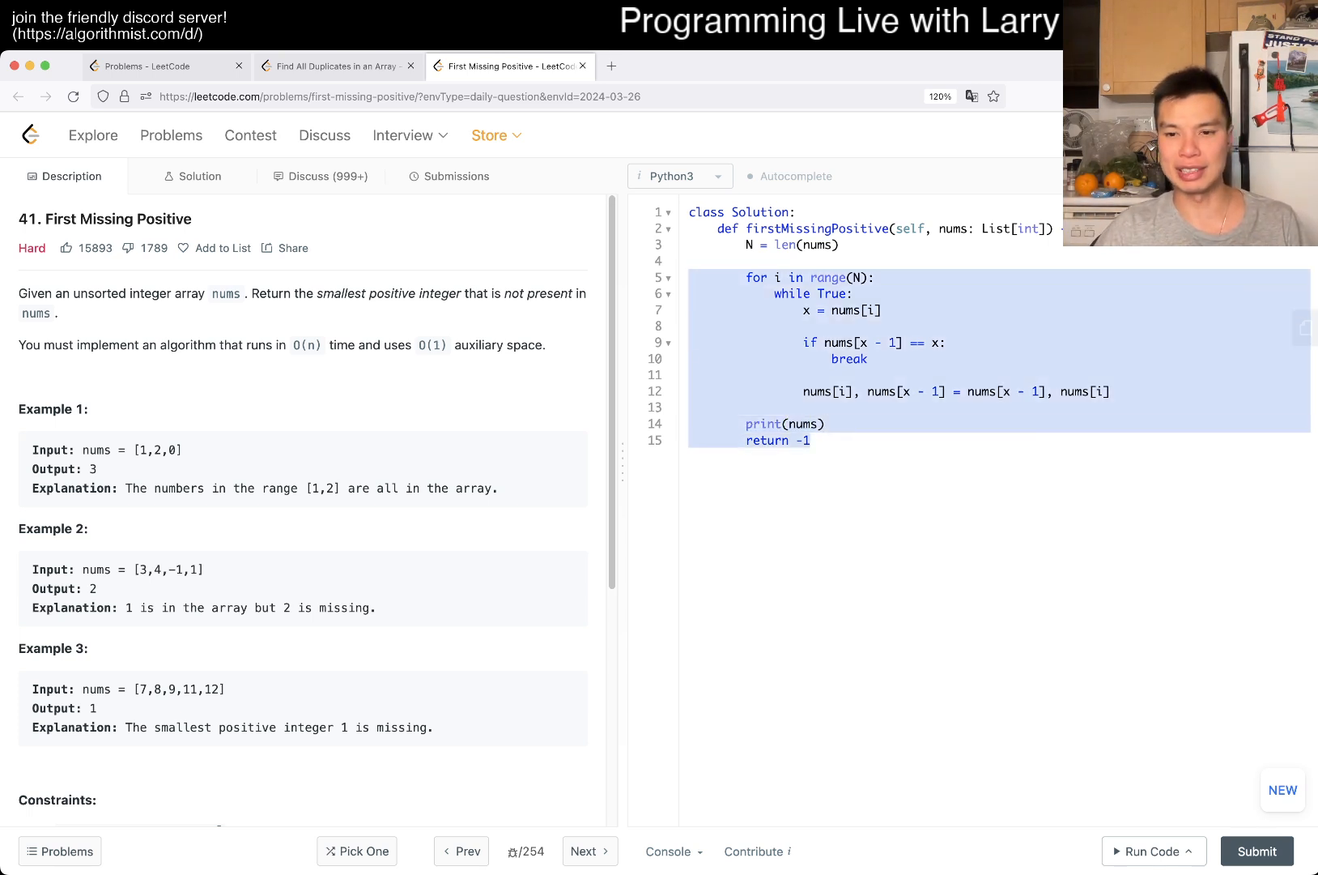
left_click(1152, 850)
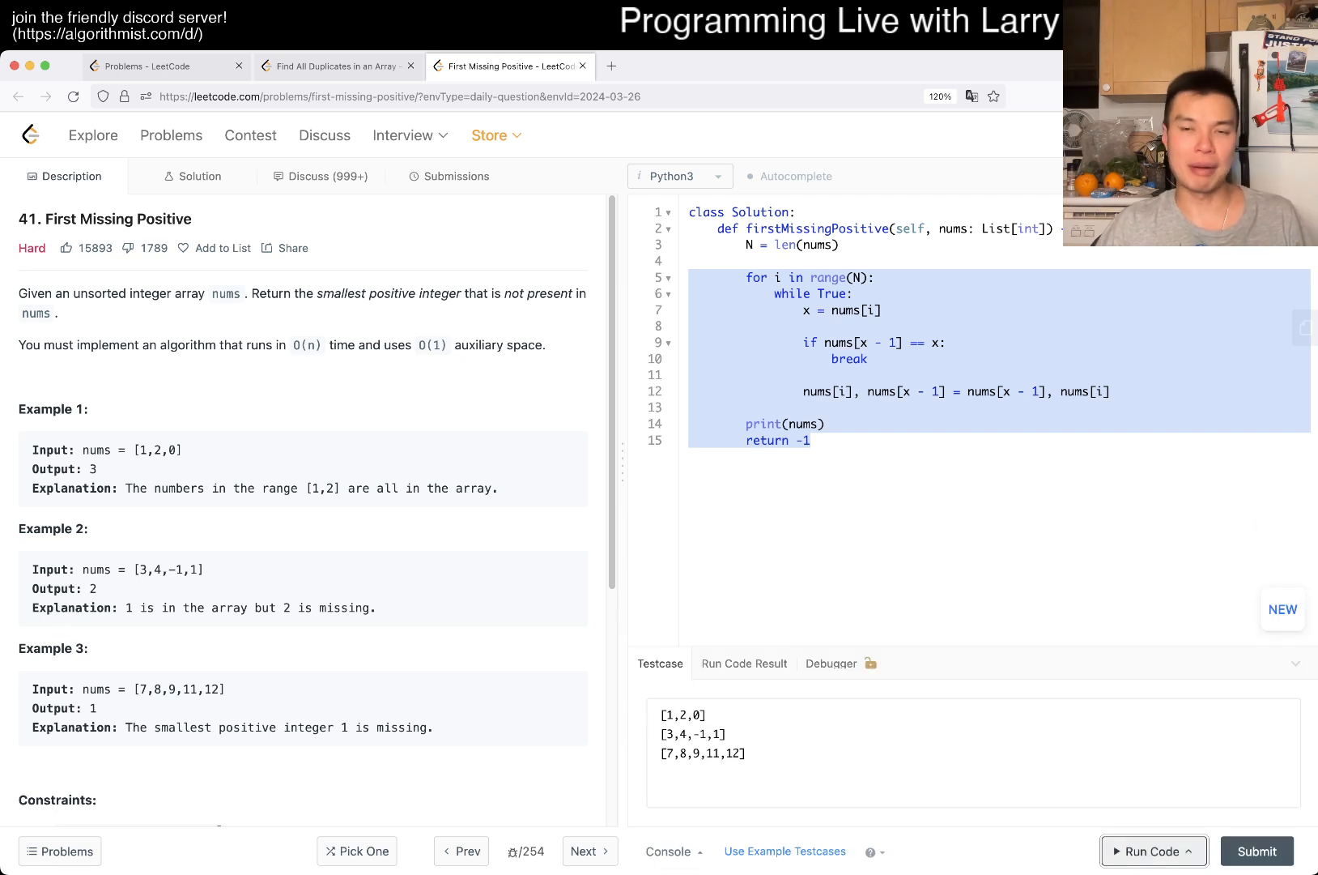
- Run the draft on the examples, which gives Time Limit Exceeded
left_click(1153, 850)
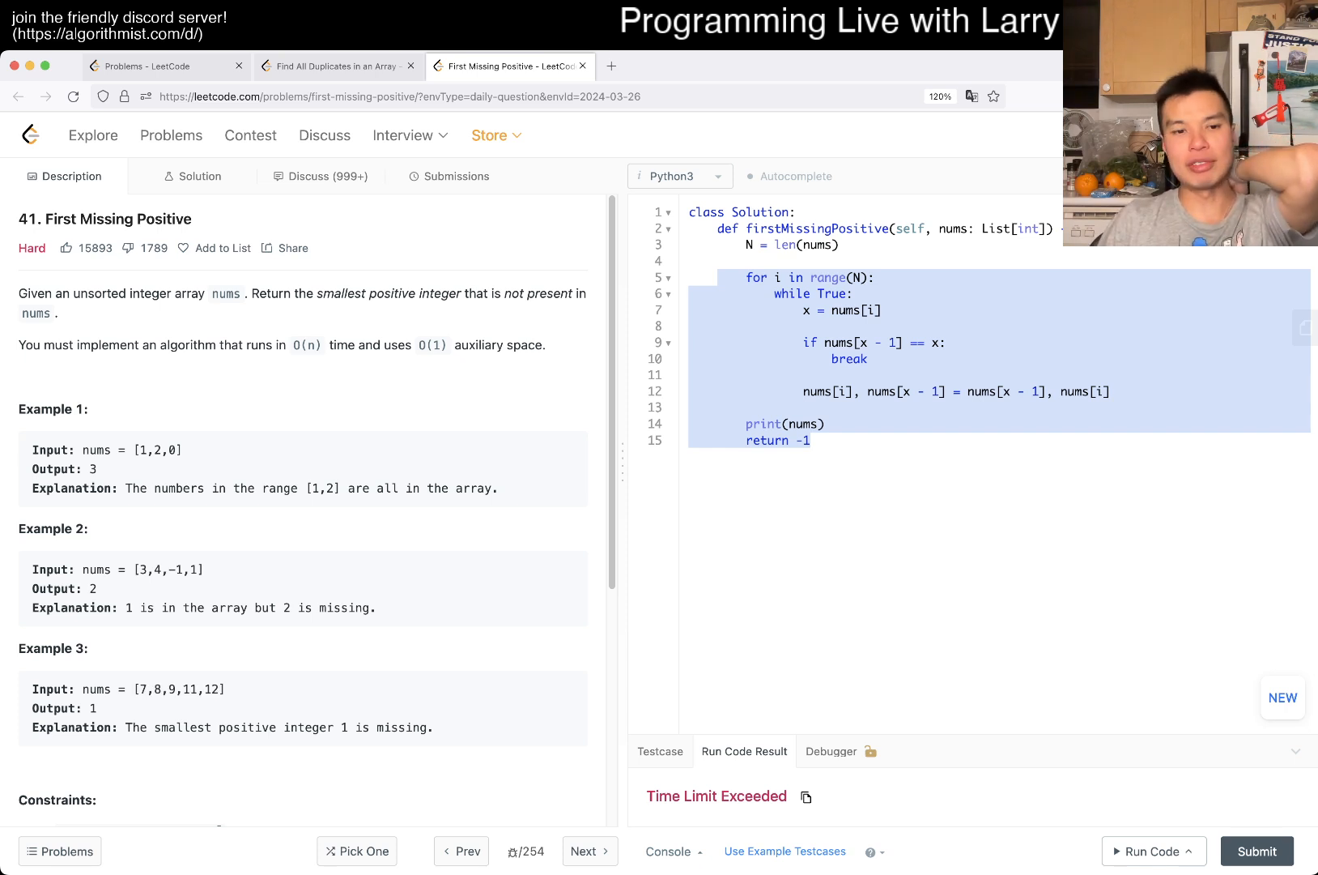
left_click_drag(125, 570, 180, 569)
type(" or ")
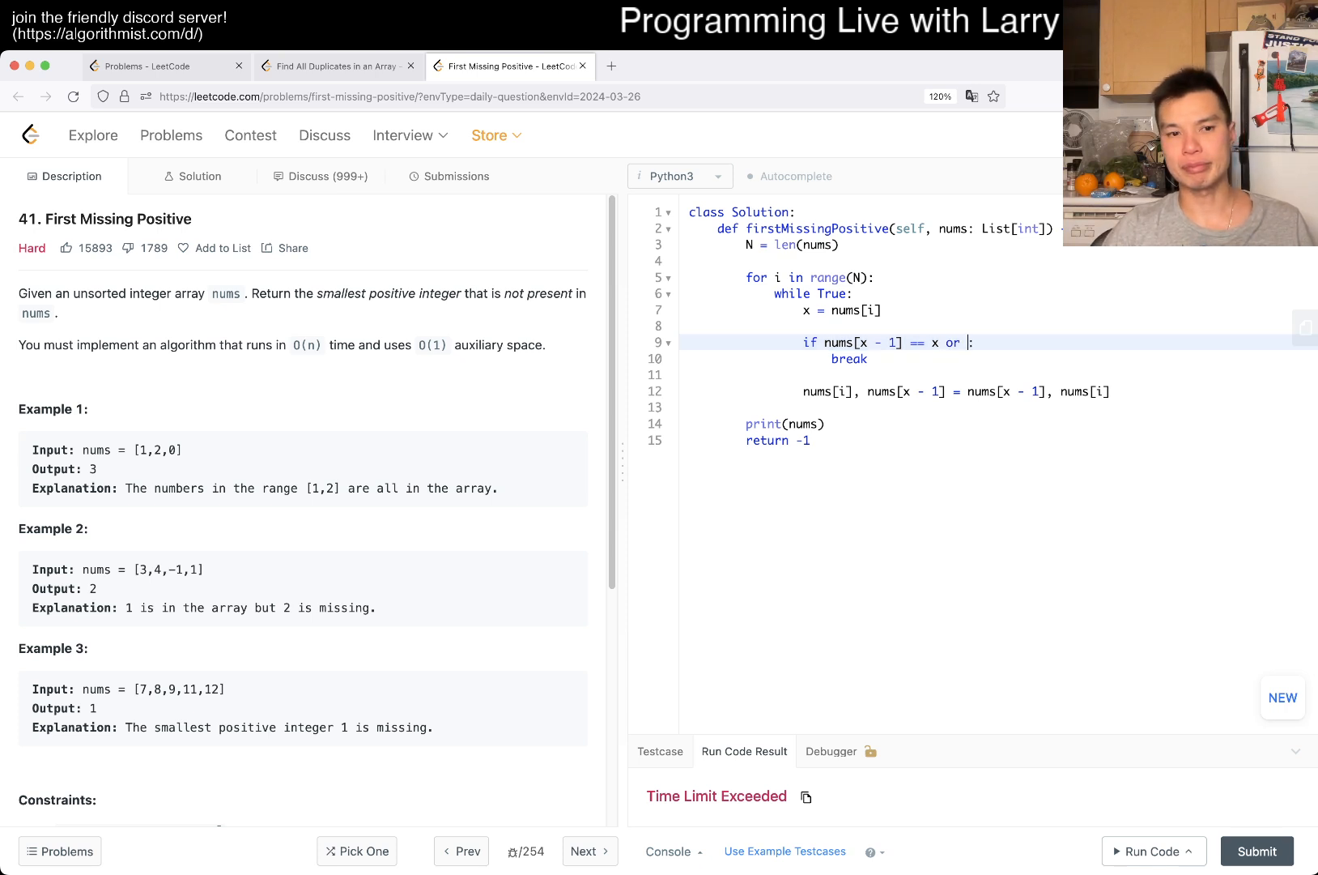
- Change the break check to 'if x <= 0 or x > N or nums[x - 1] == x' and rerun
type("x")
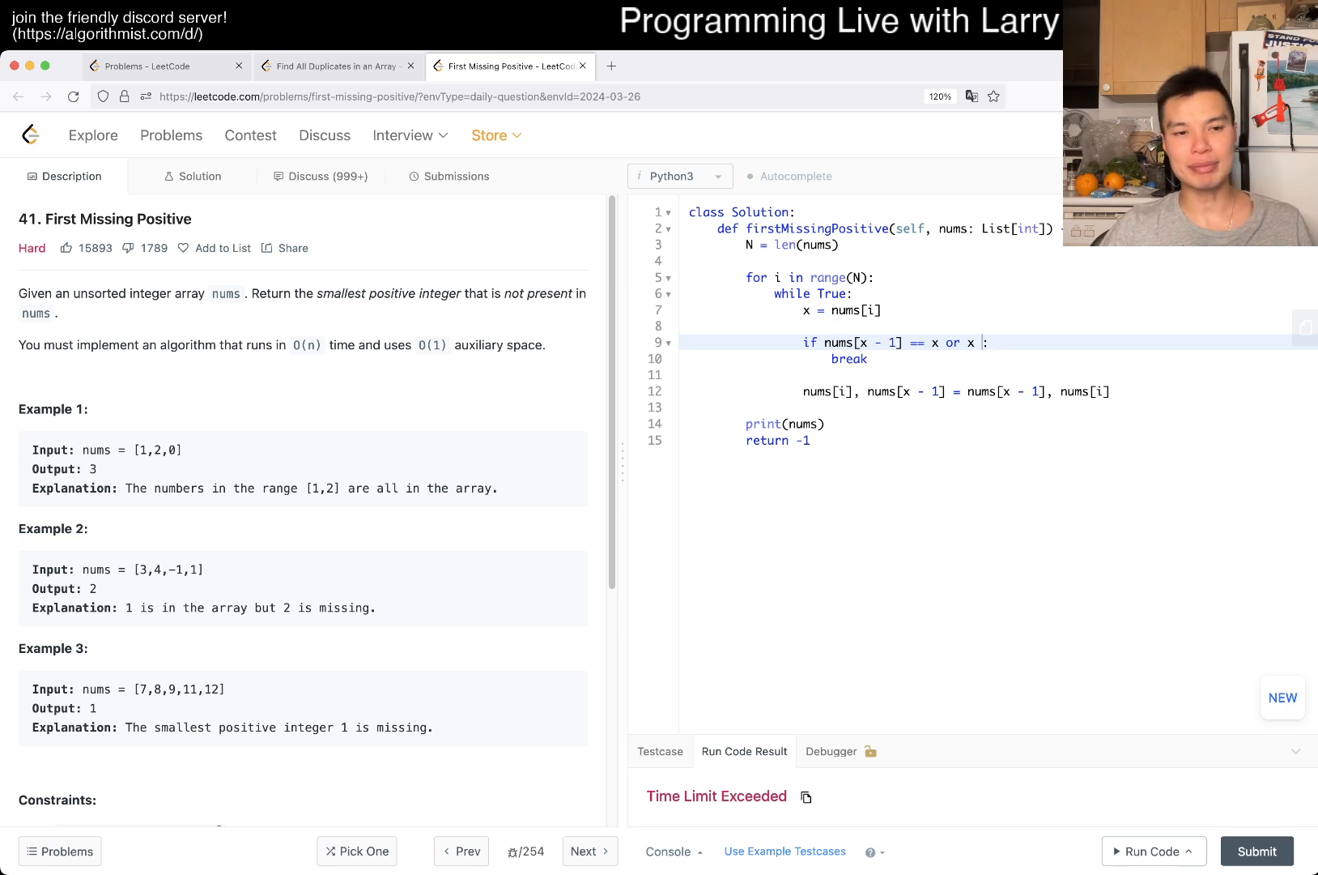
type("<")
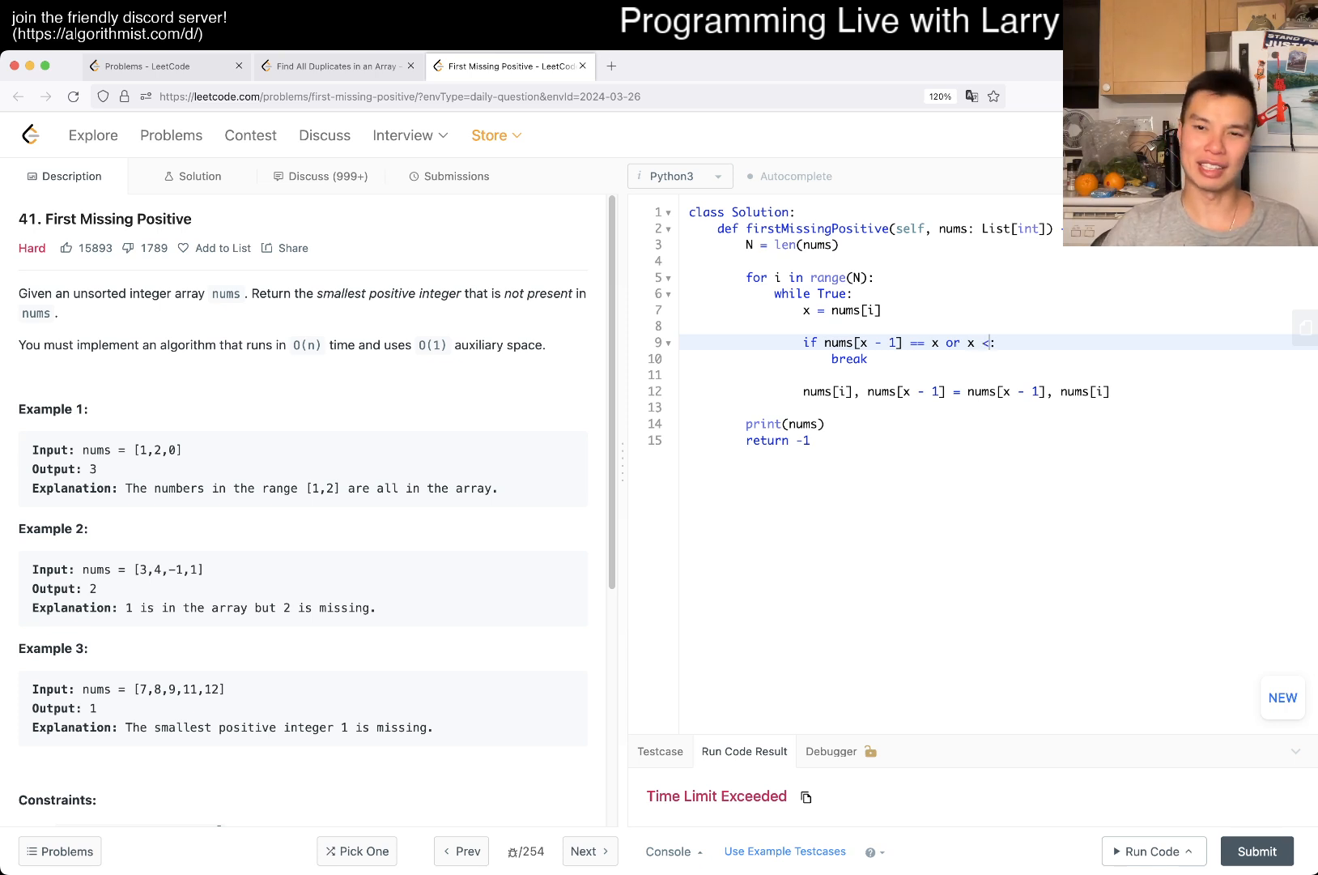
type("= 0 or x")
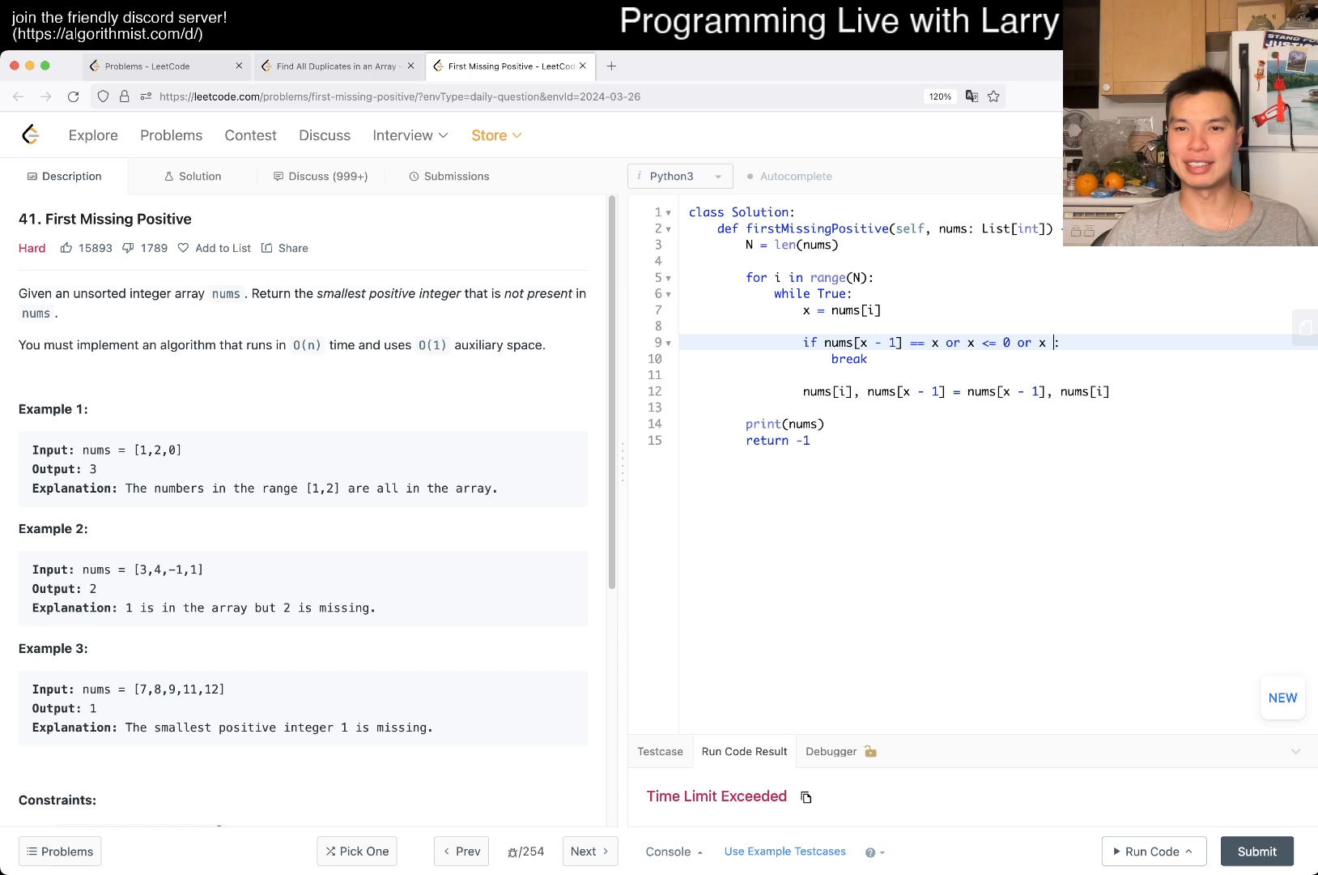
type("> N or")
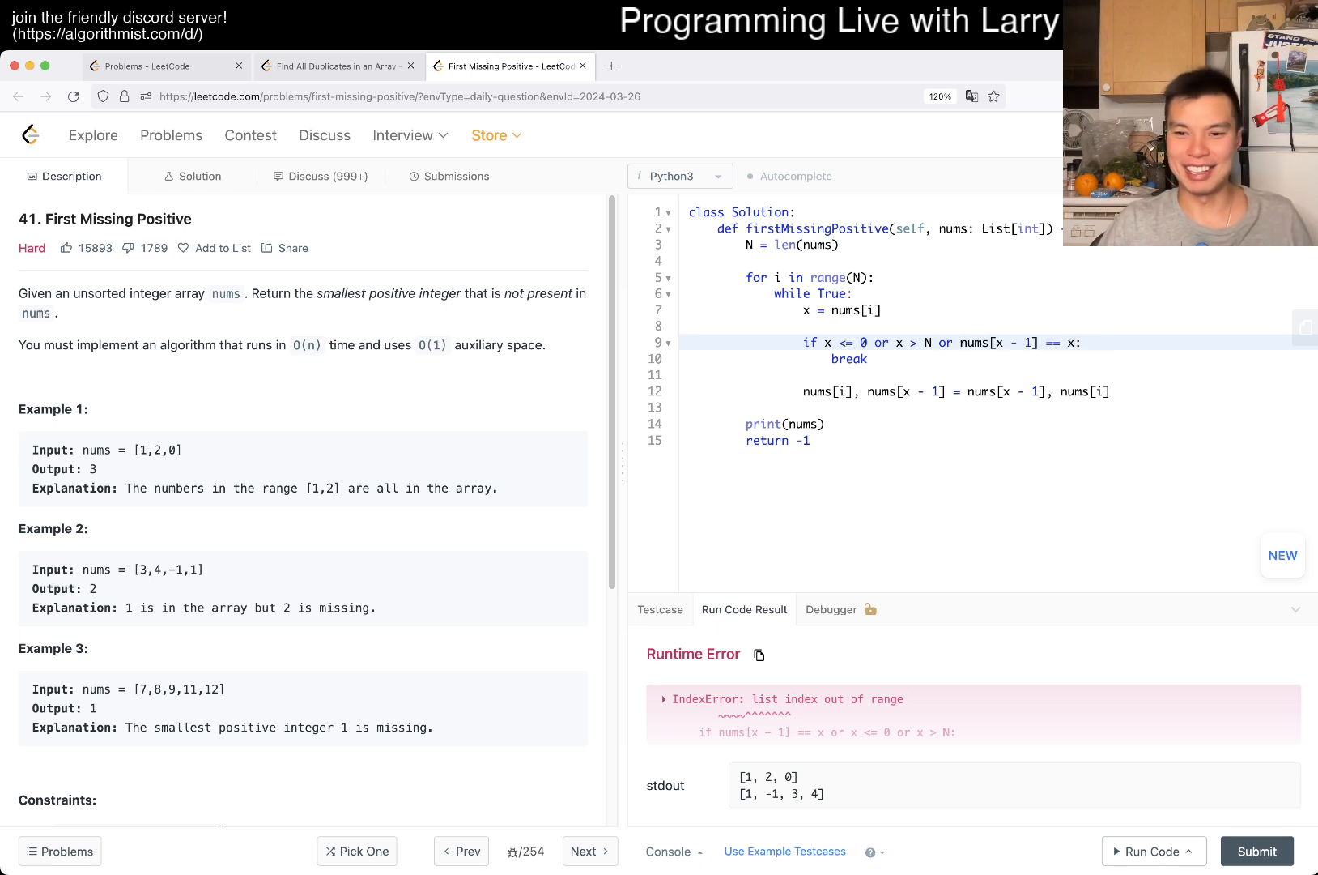
left_click(1152, 851)
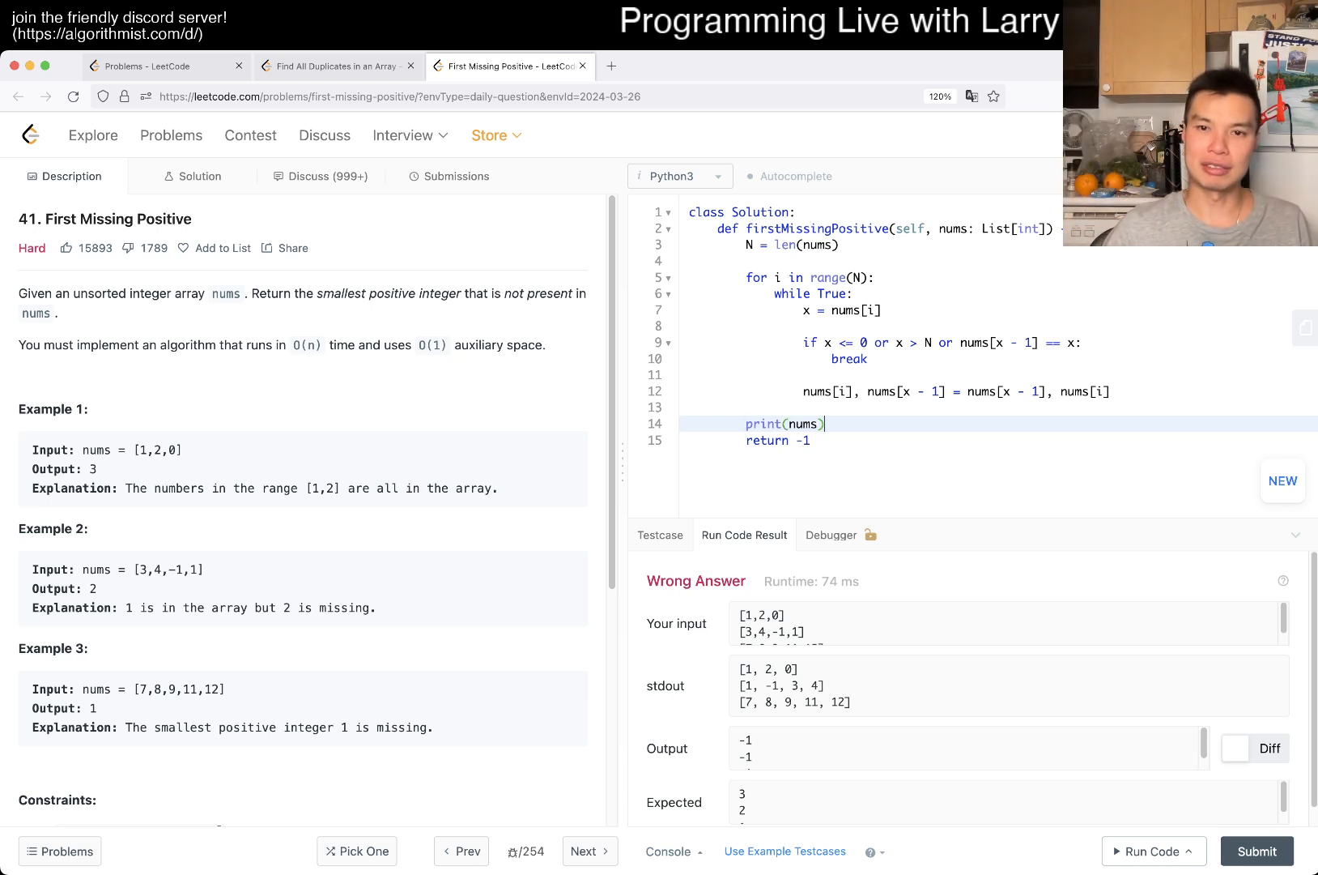
- Return i + 1 at the first index where nums[i] != i + 1, else return N + 1
type("for i in")
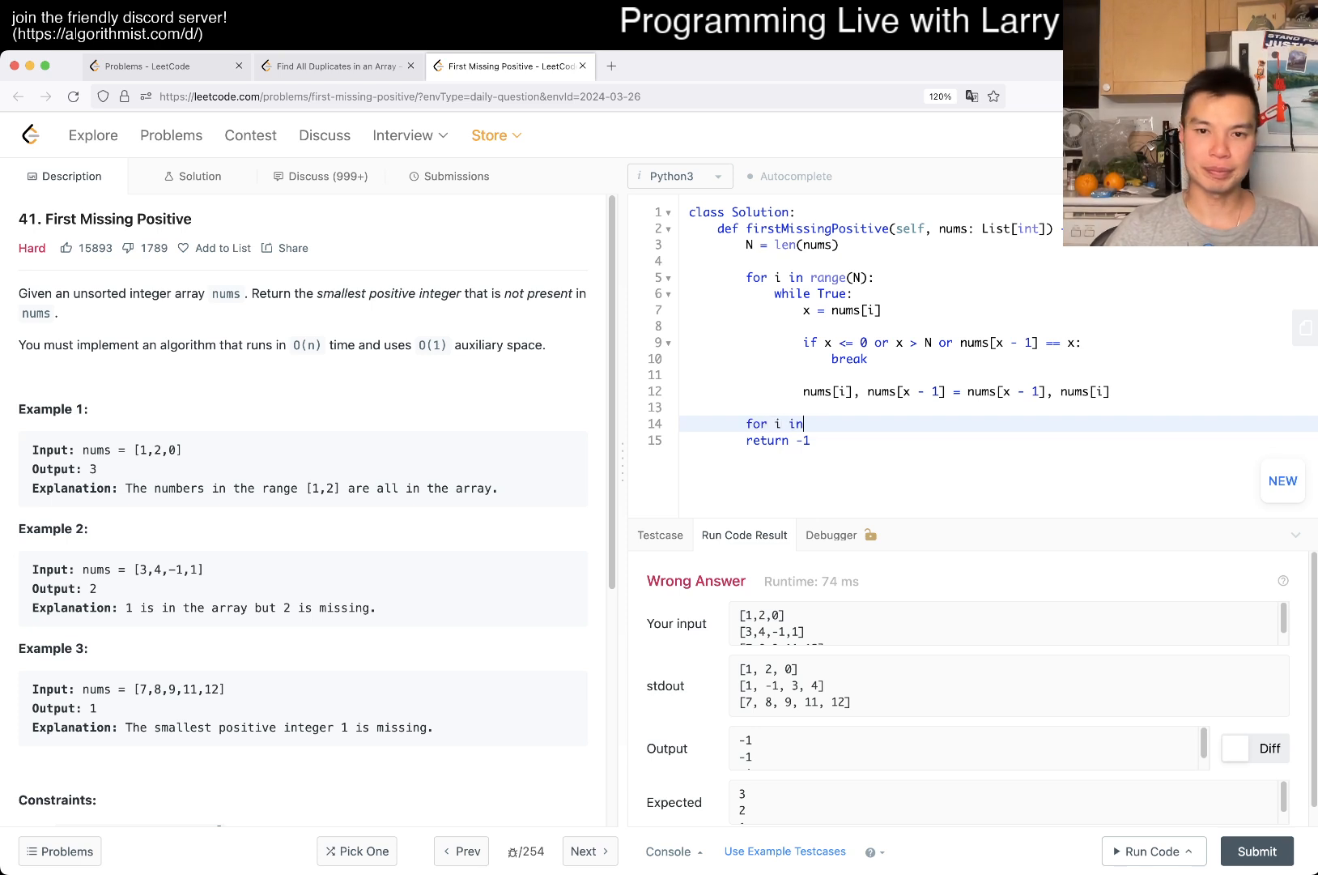
type("range(N):")
type("if")
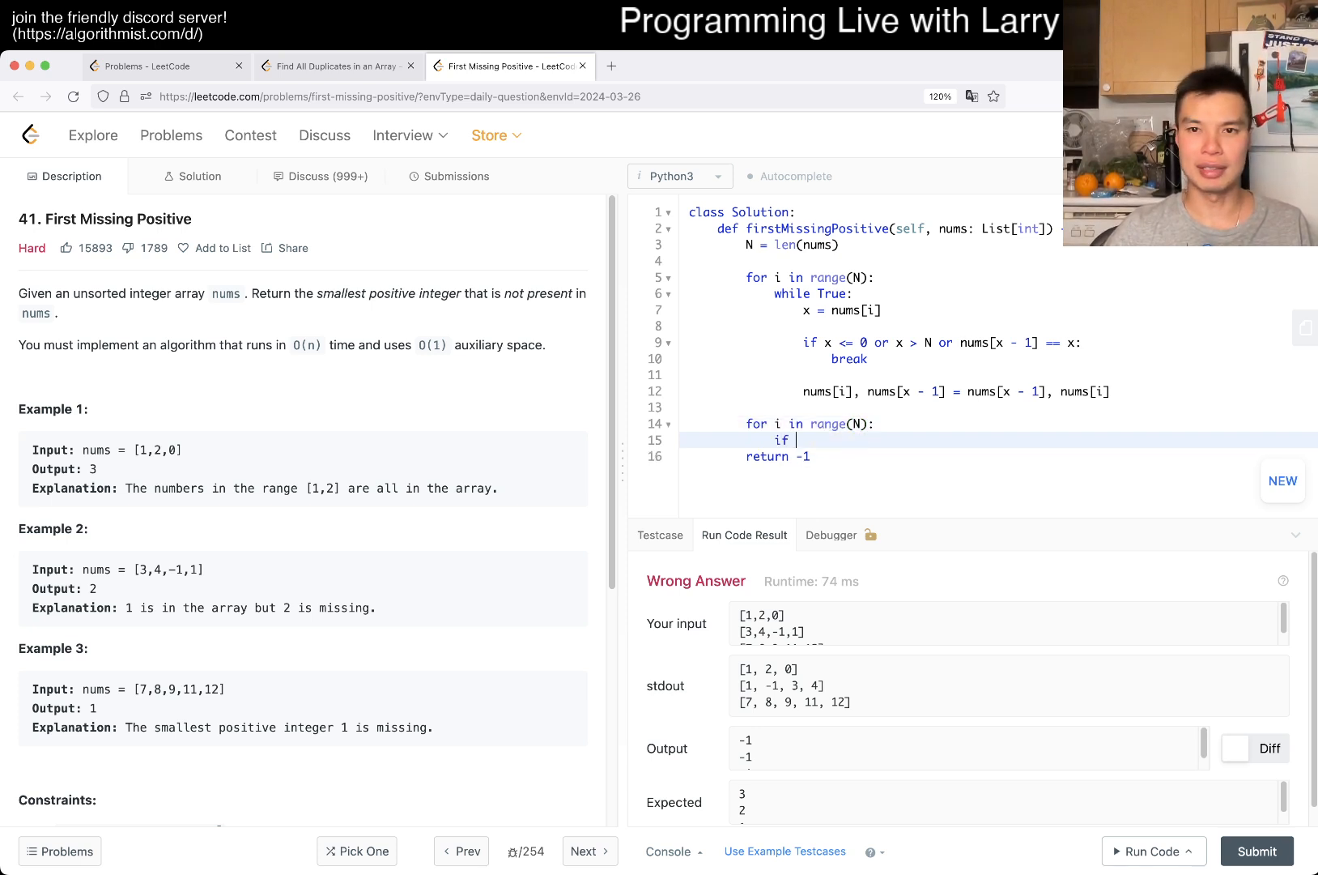
type("nums[i]")
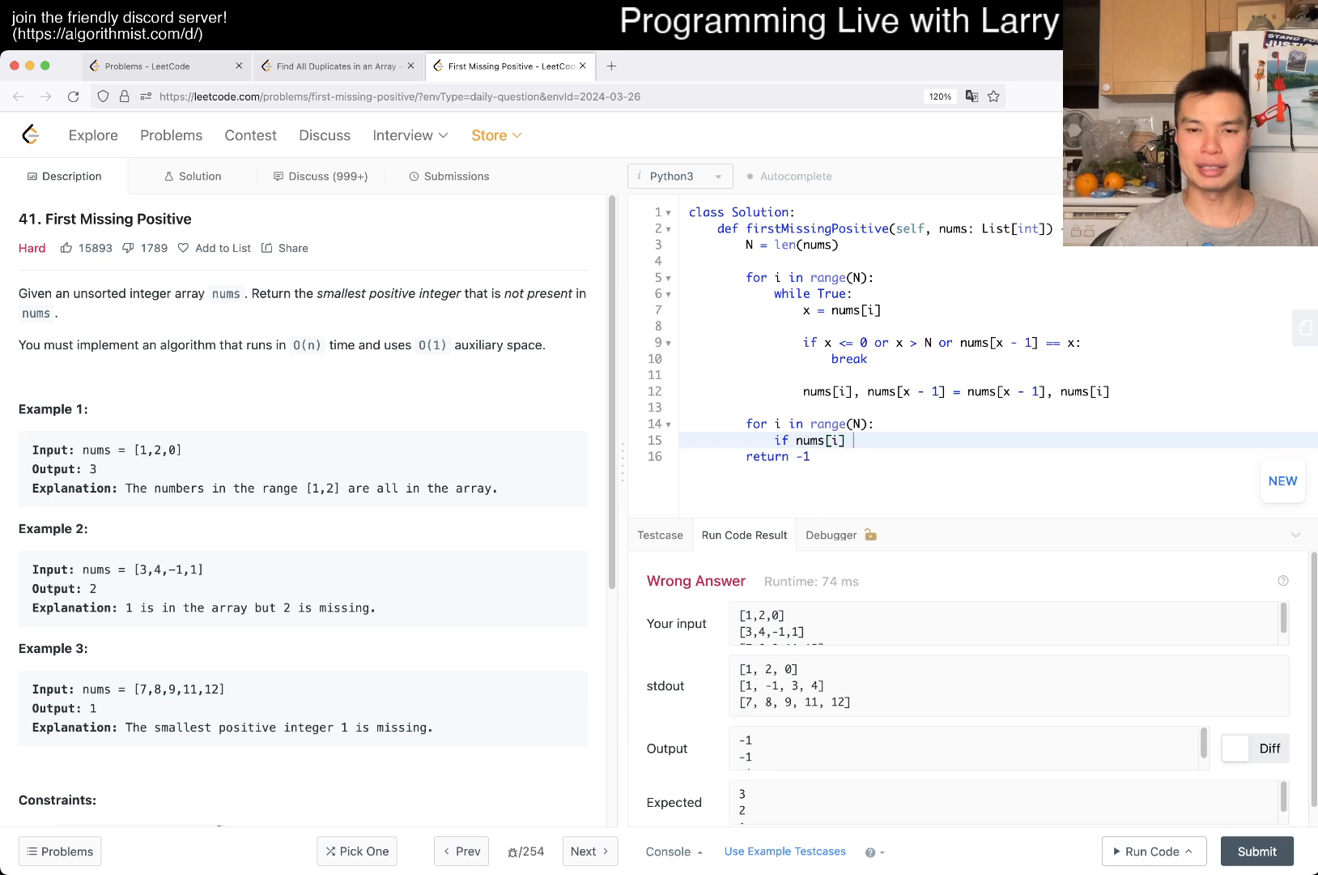
type("!= i + 1:")
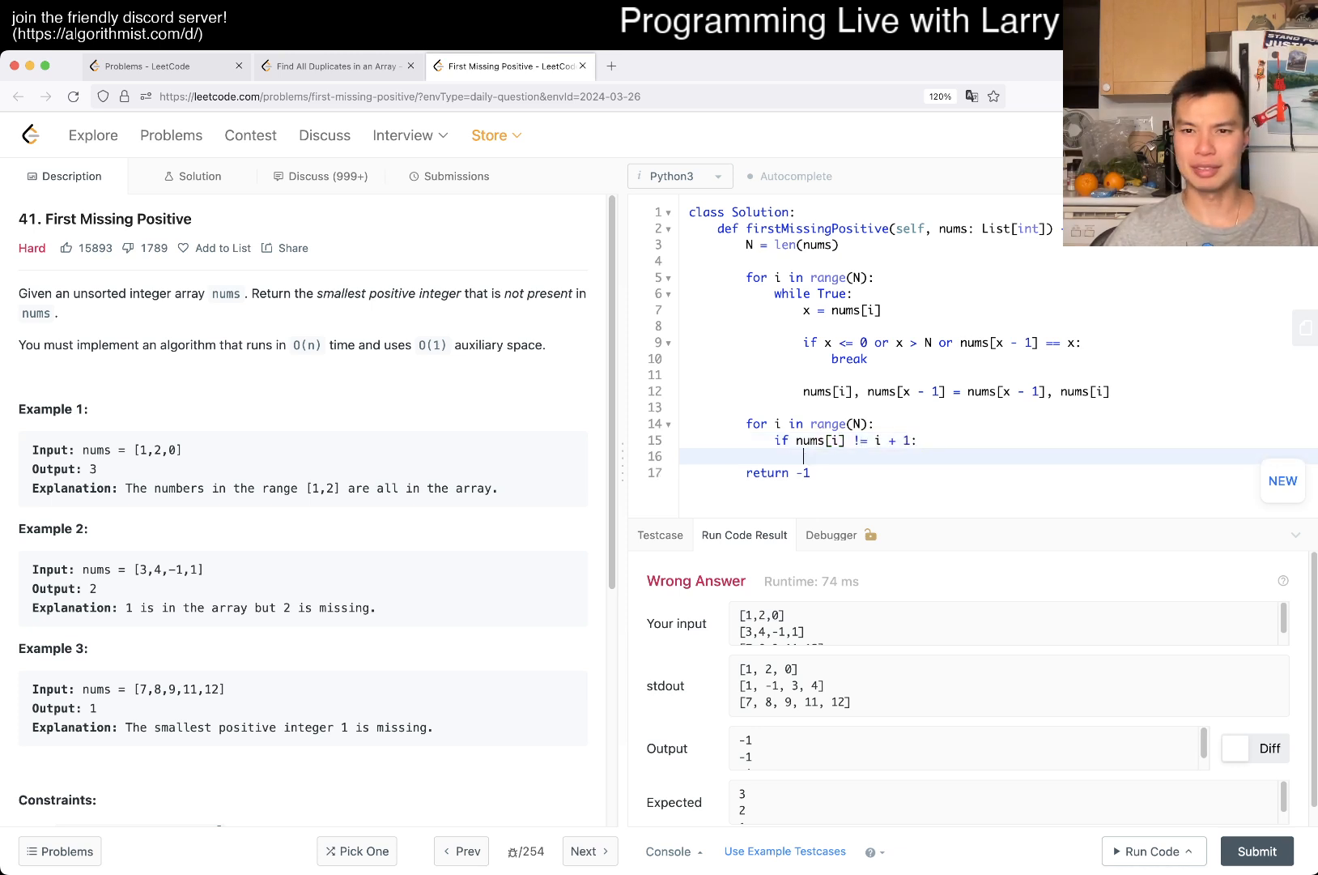
type("return")
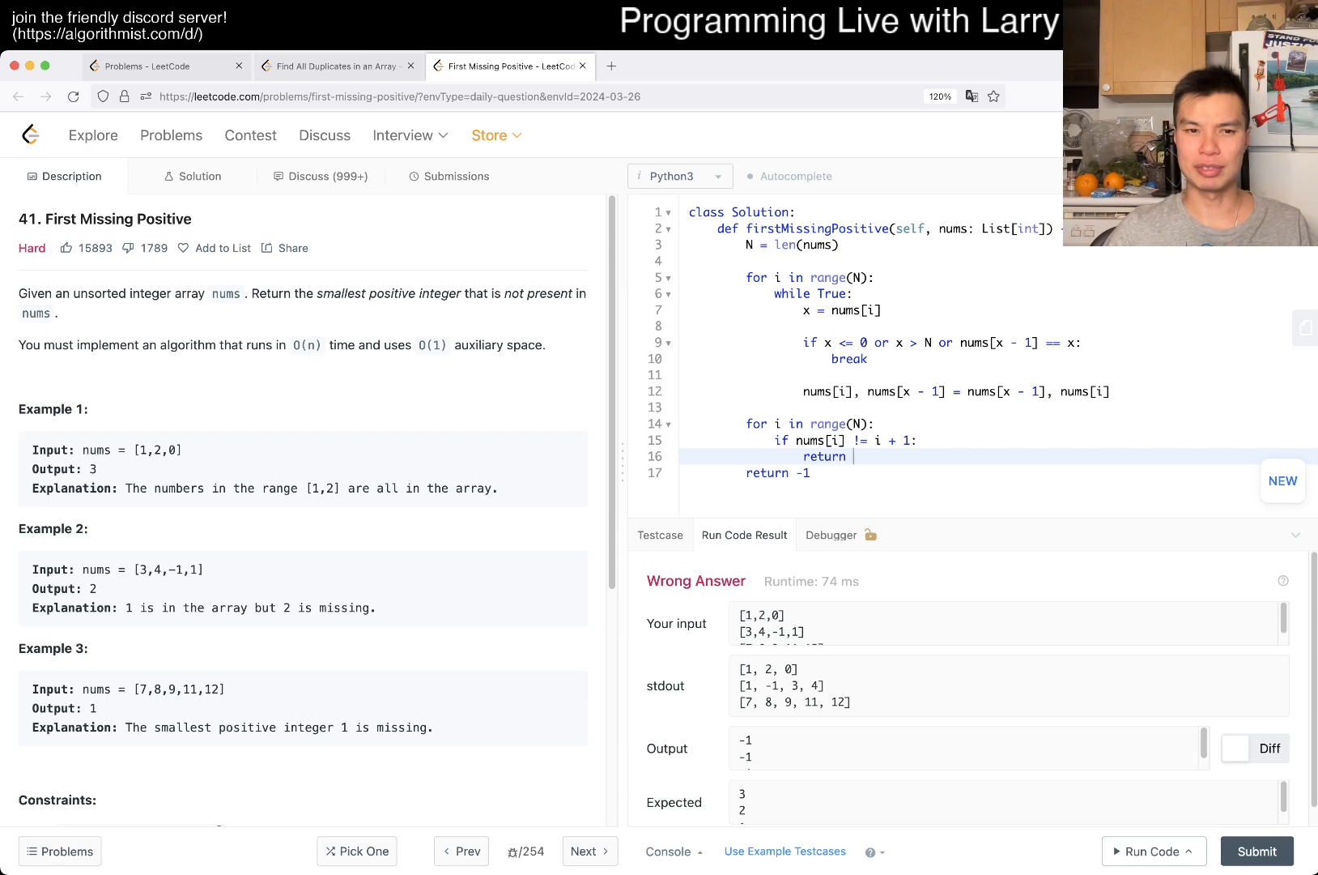
type("i + 1")
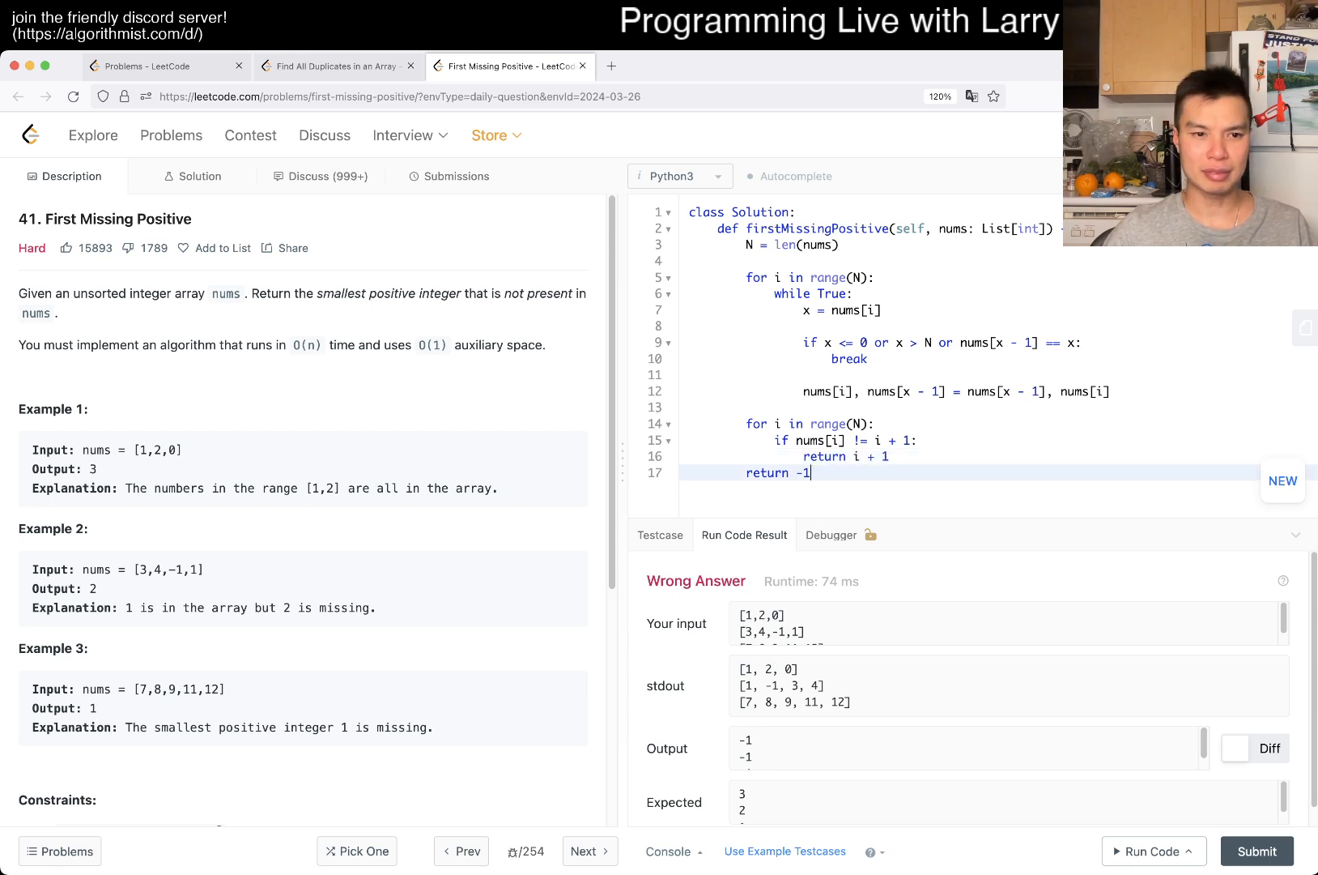
key("Backspace")
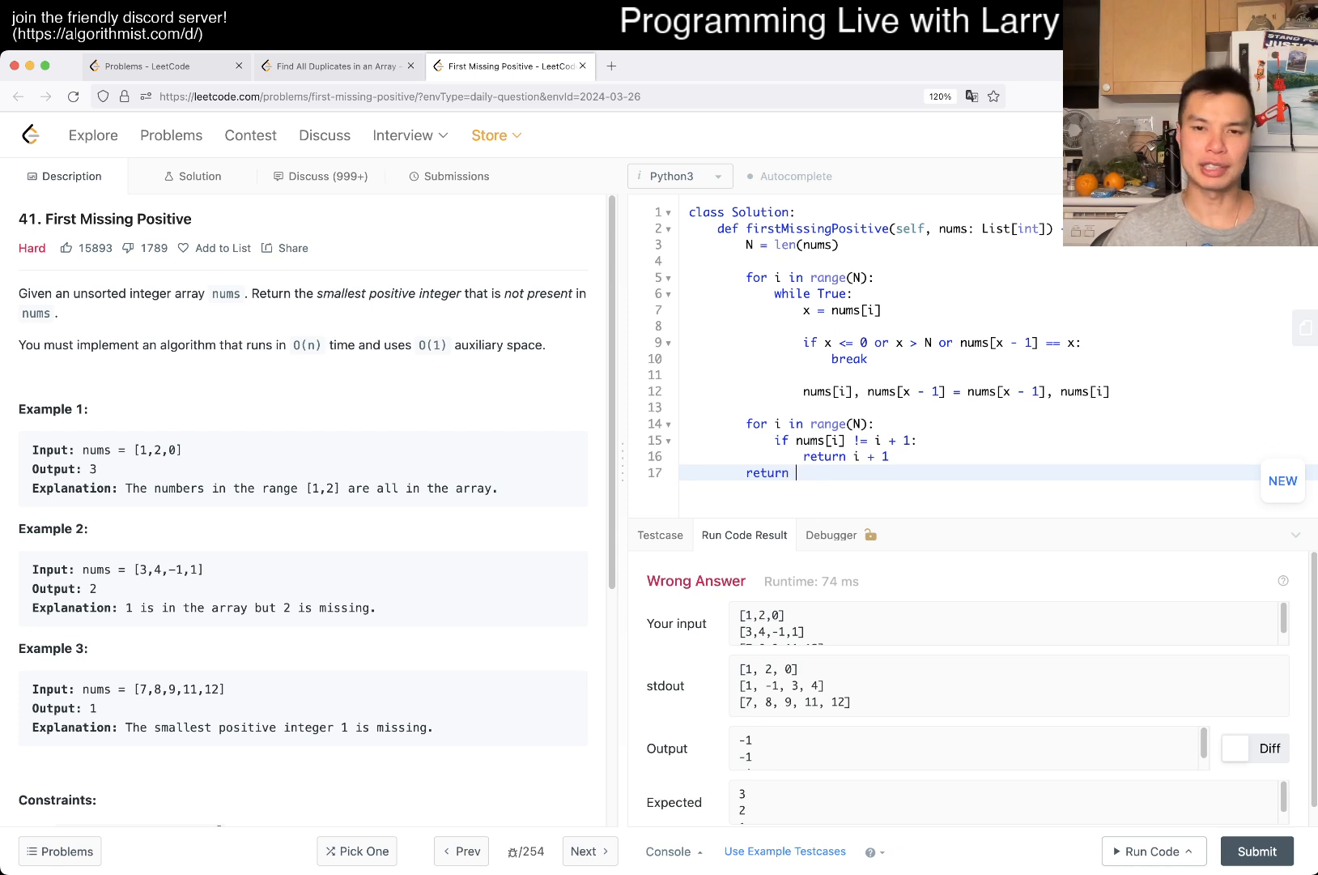
type("N + 1")
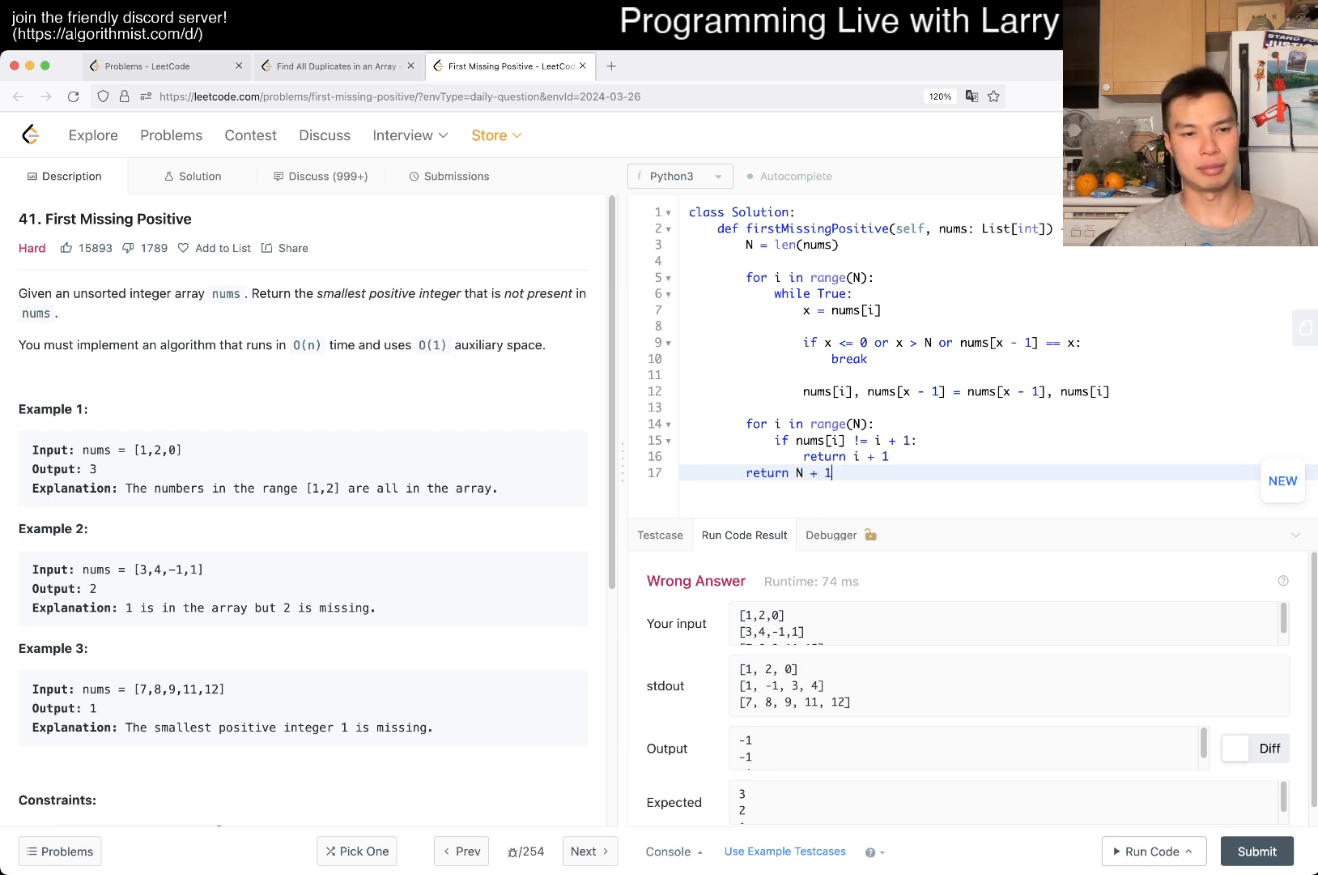
- Add the test case [1,2,3,4,5] to the testcase inputs
left_click(661, 534)
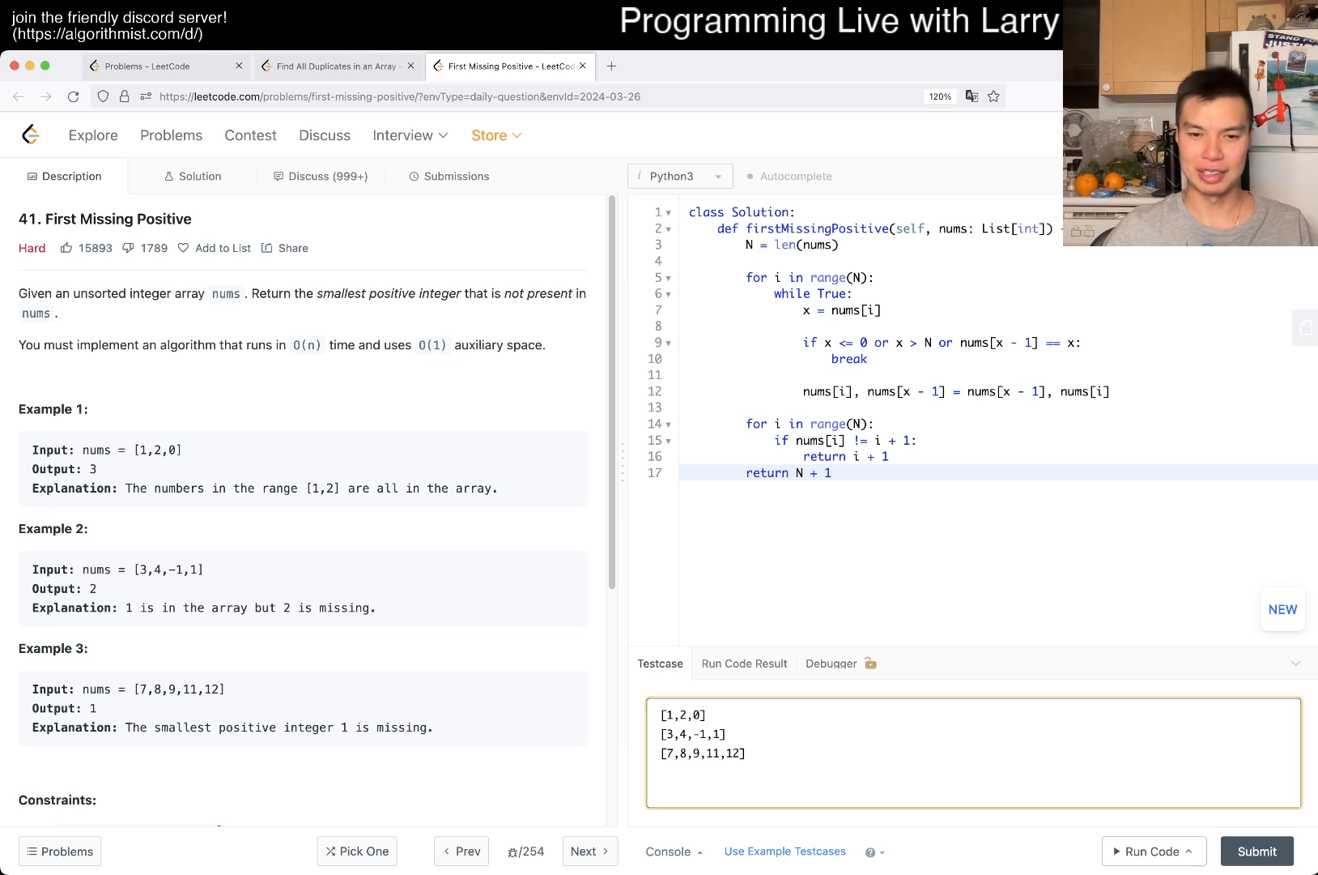
type("[1,2")
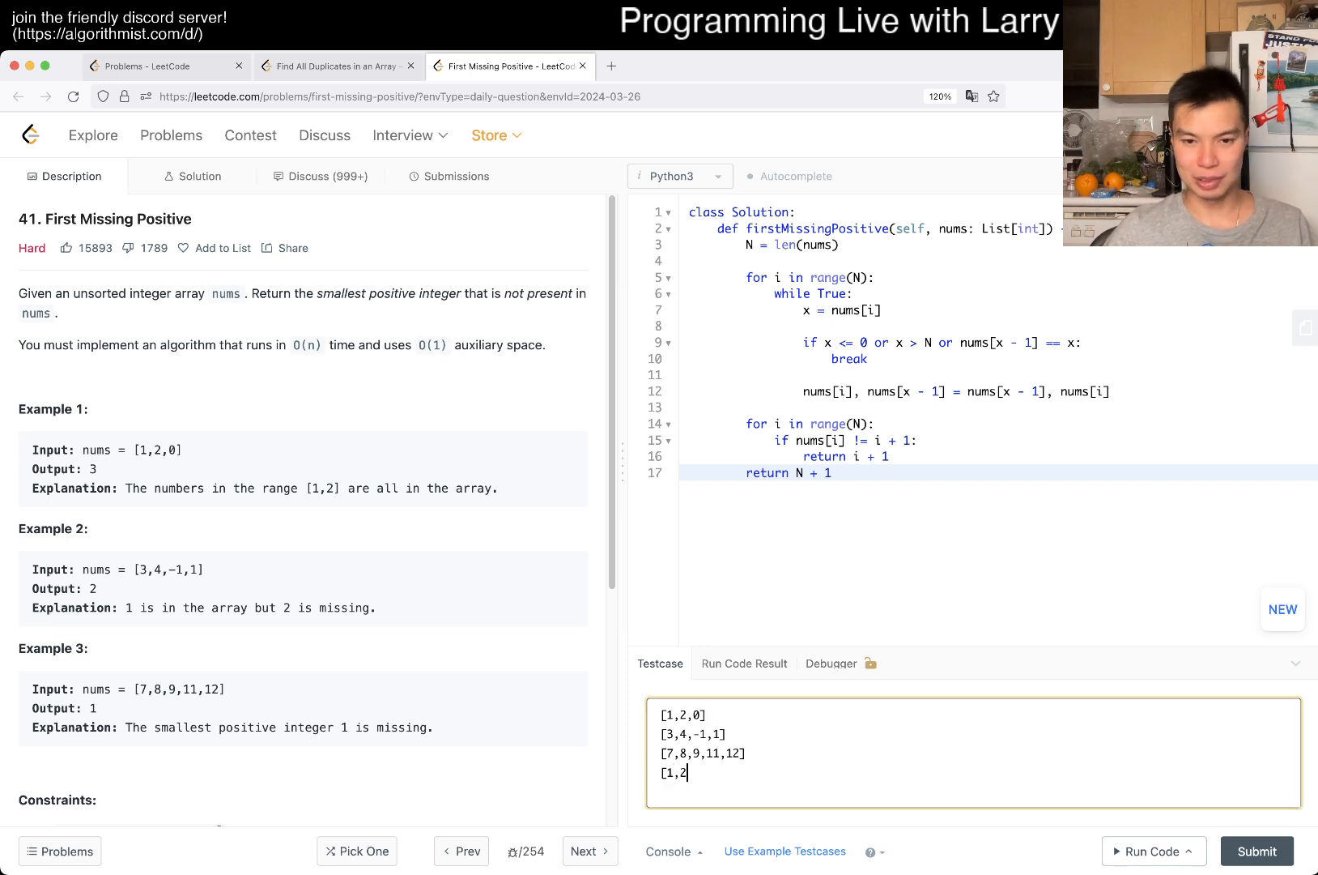
type(",3,4,5]")
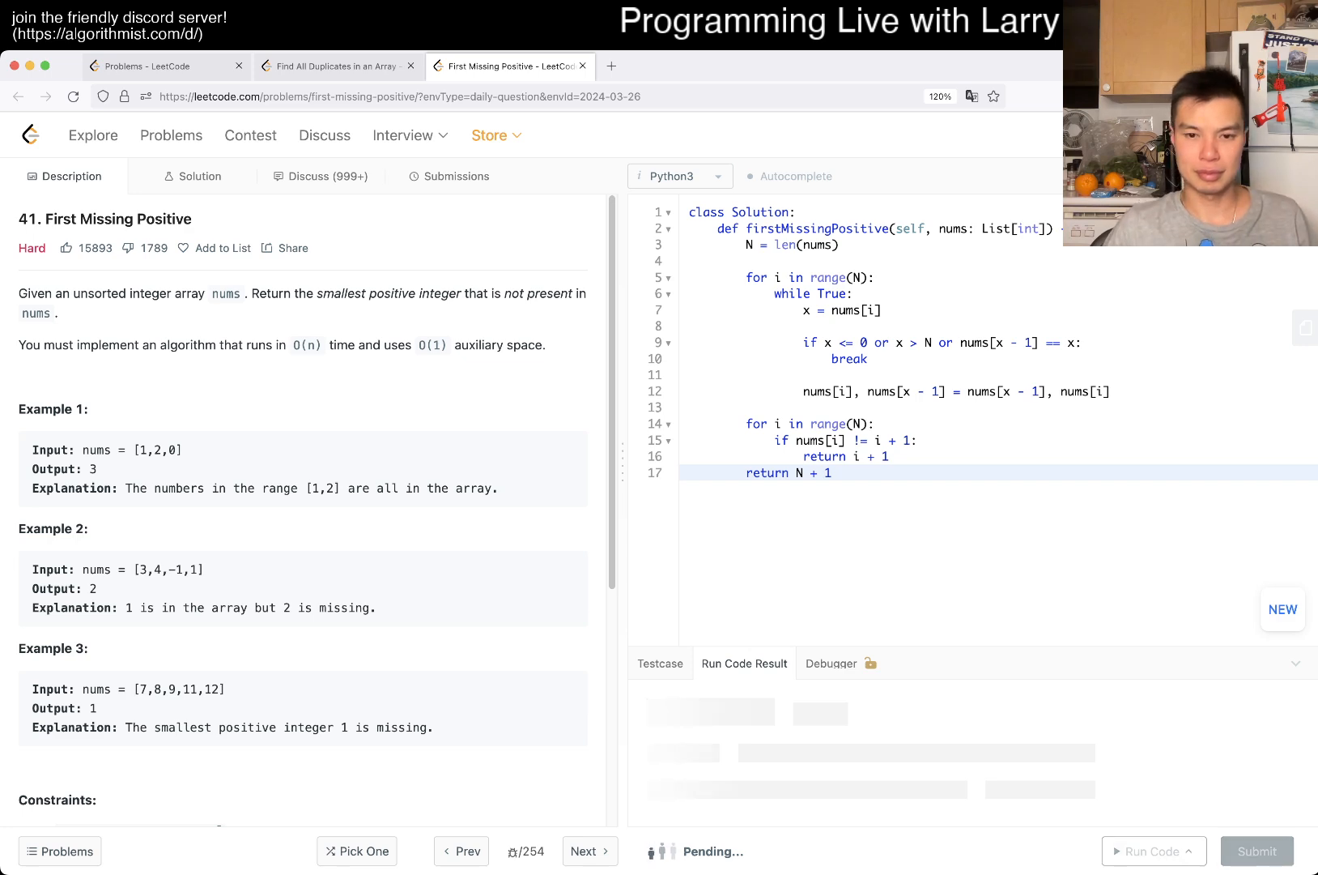
- Submit the solution, check the accepted 285 ms submission, and return to the description
left_click(1152, 851)
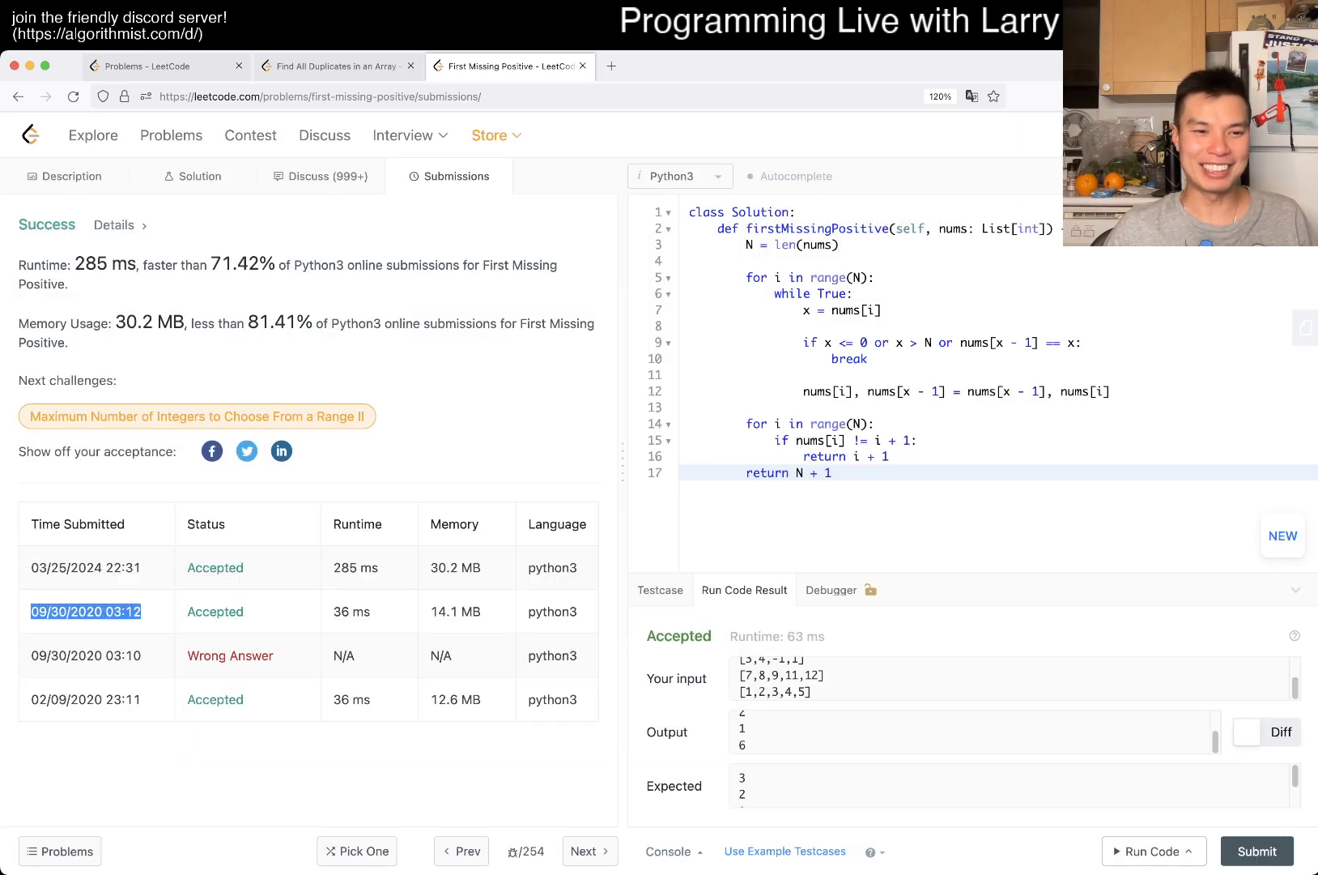
left_click(84, 611)
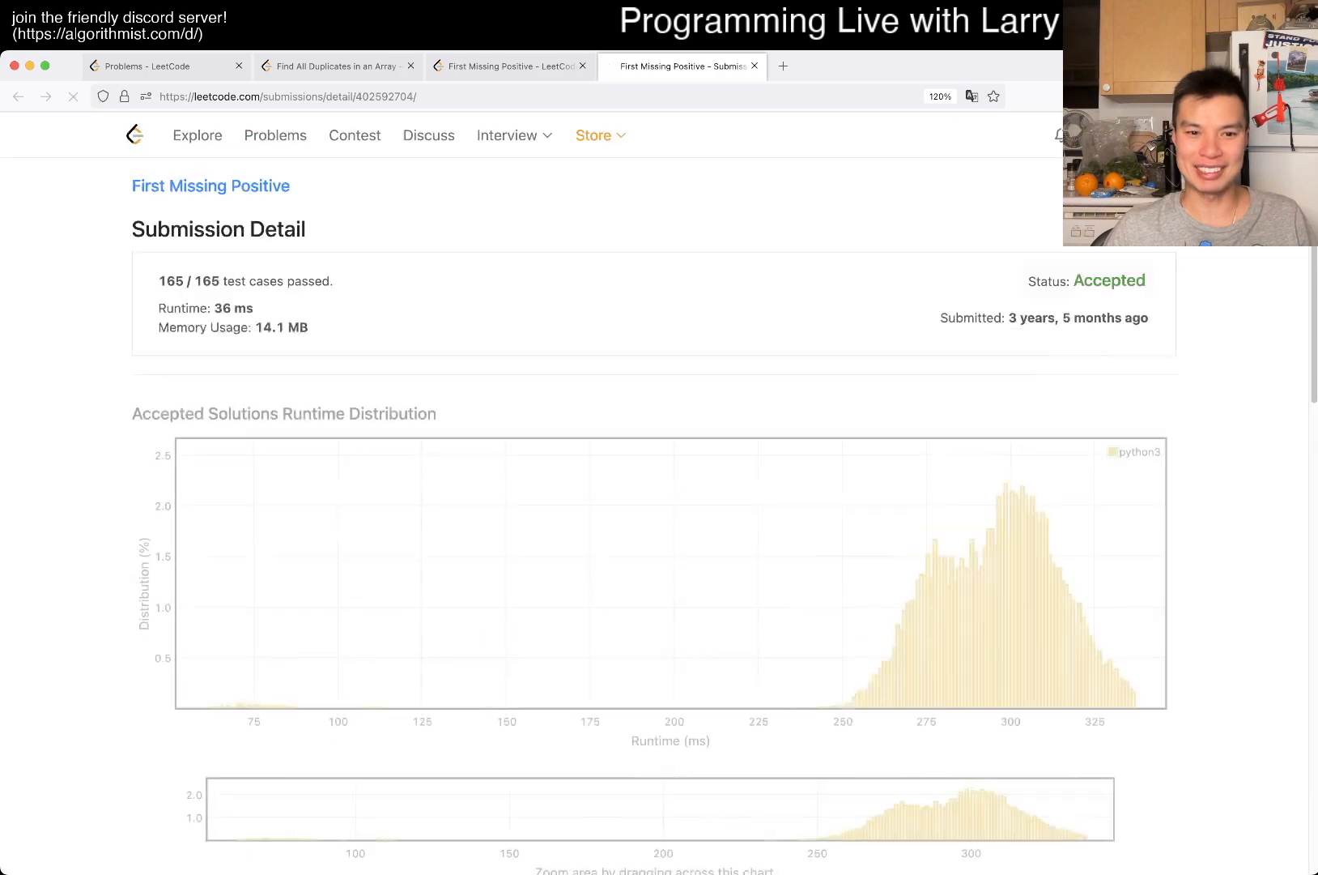
scroll("down", 3)
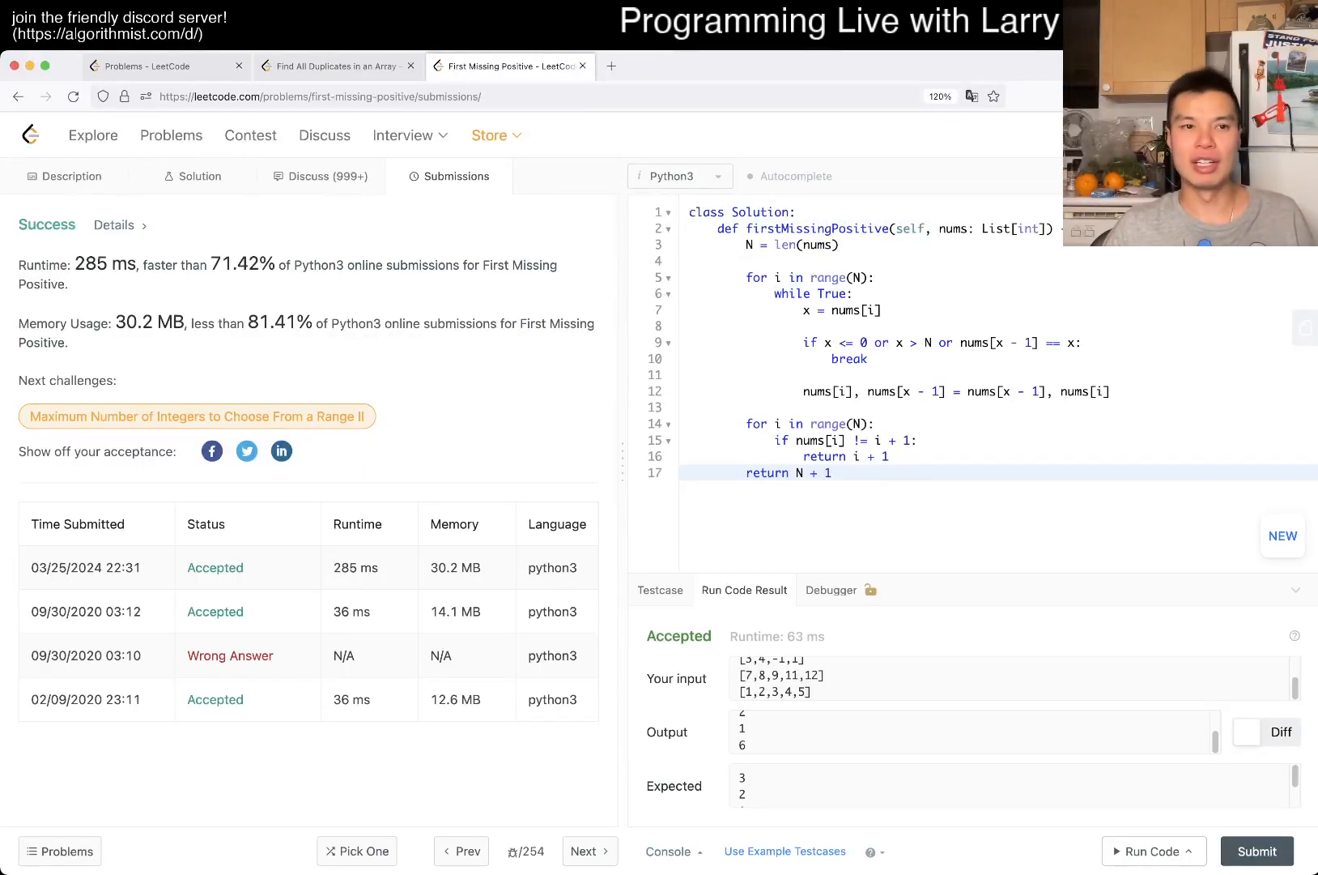
left_click(65, 176)
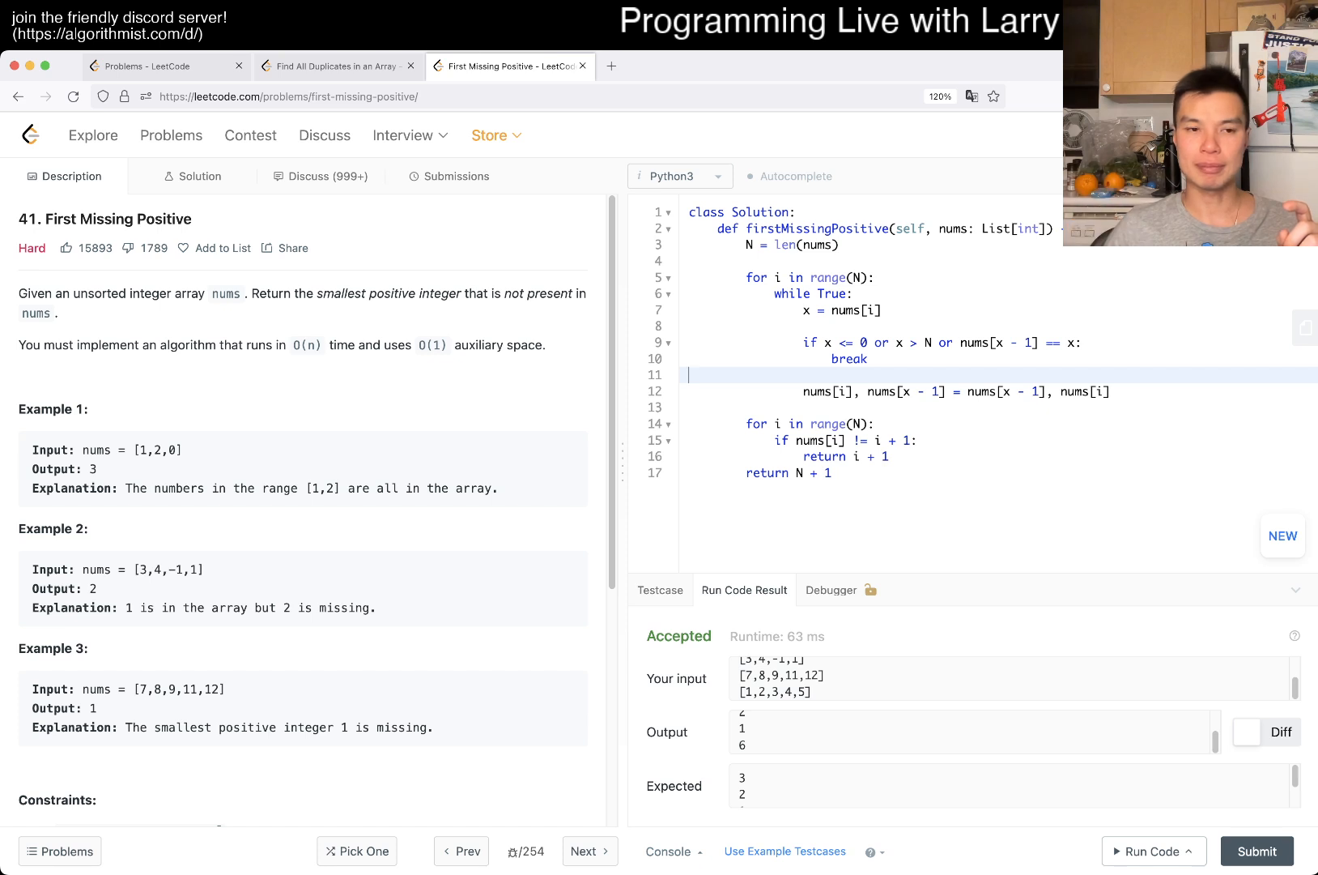
double_click(145, 450)
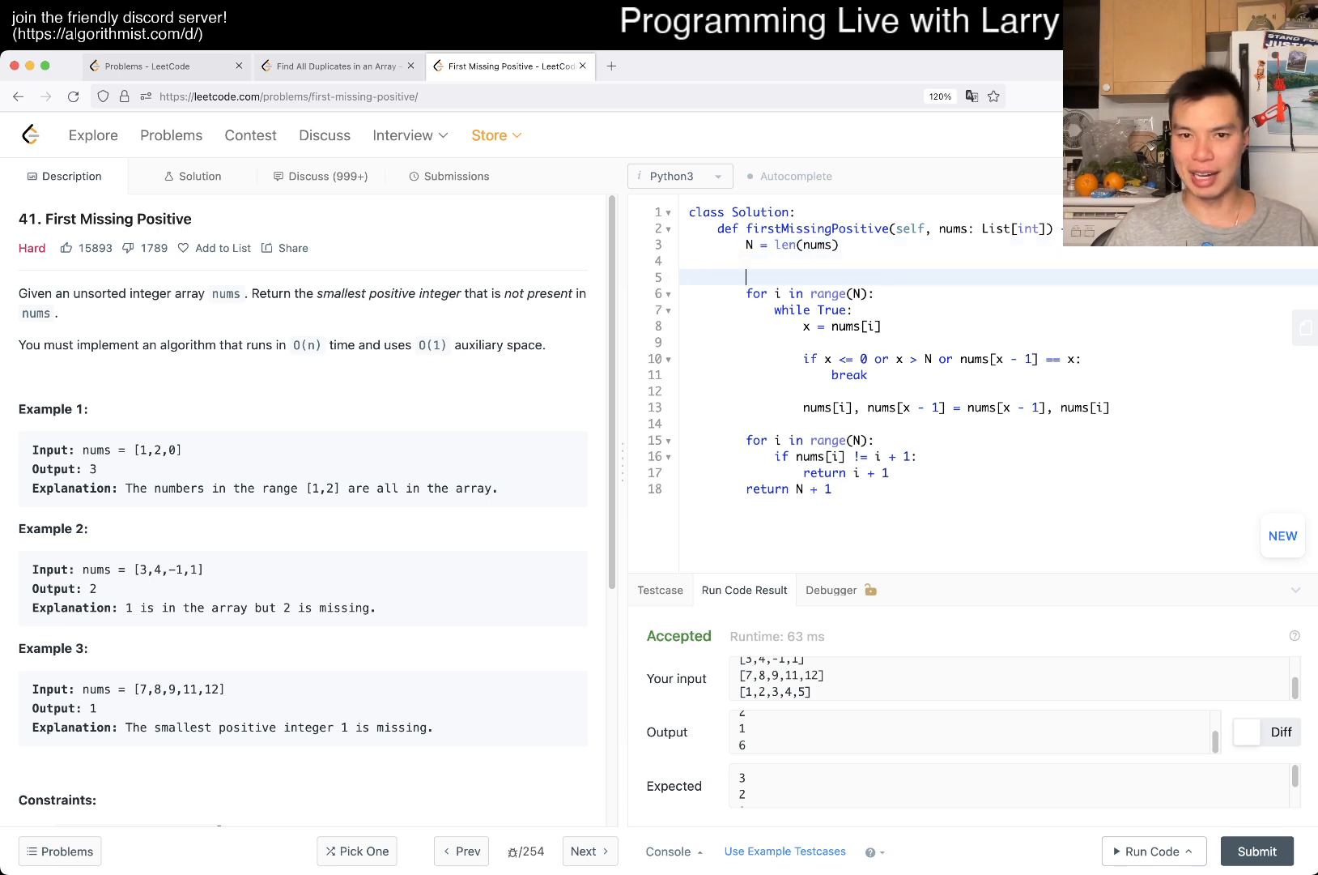
type("\"\"\"")
type("5 4 3 2")
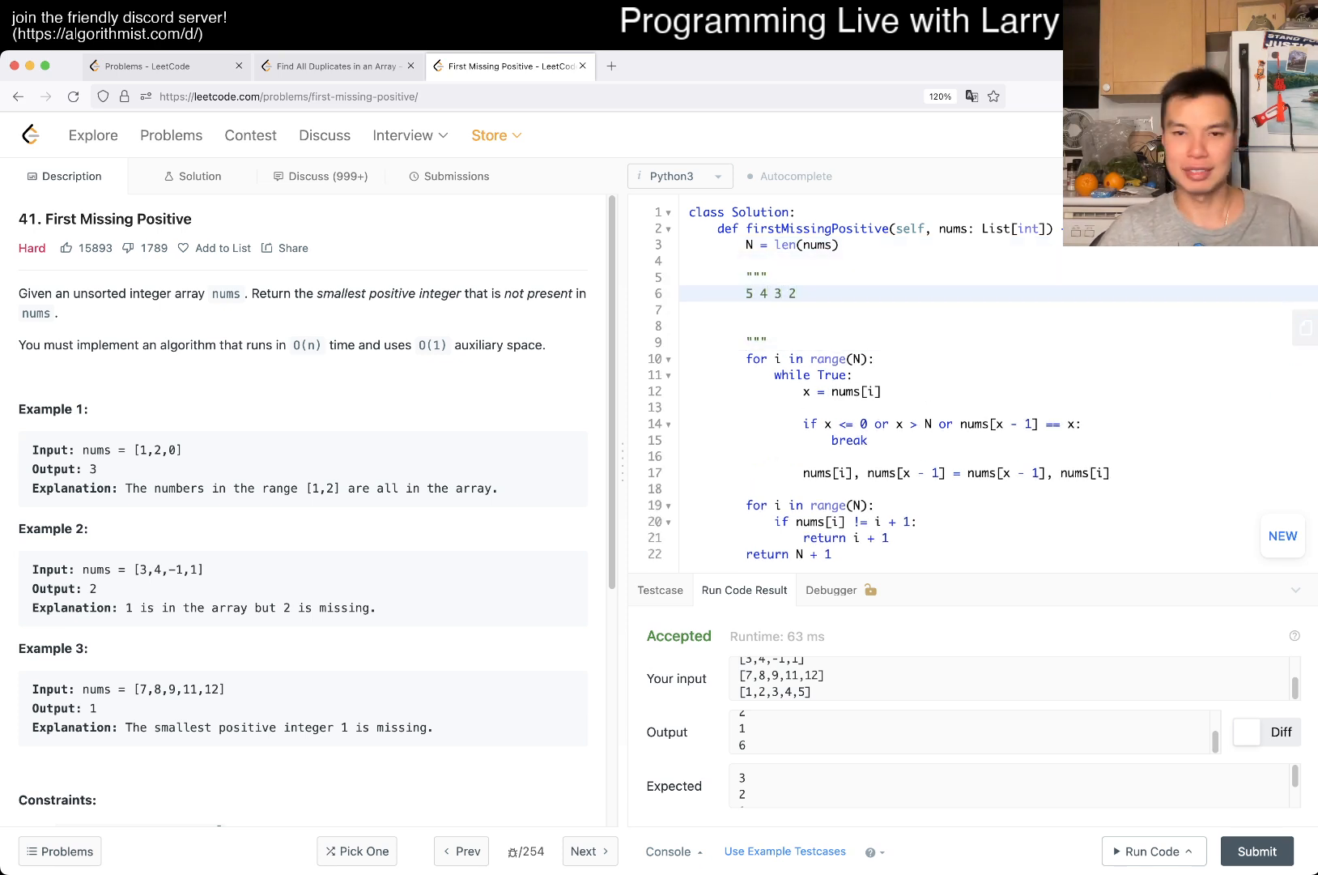
type("1")
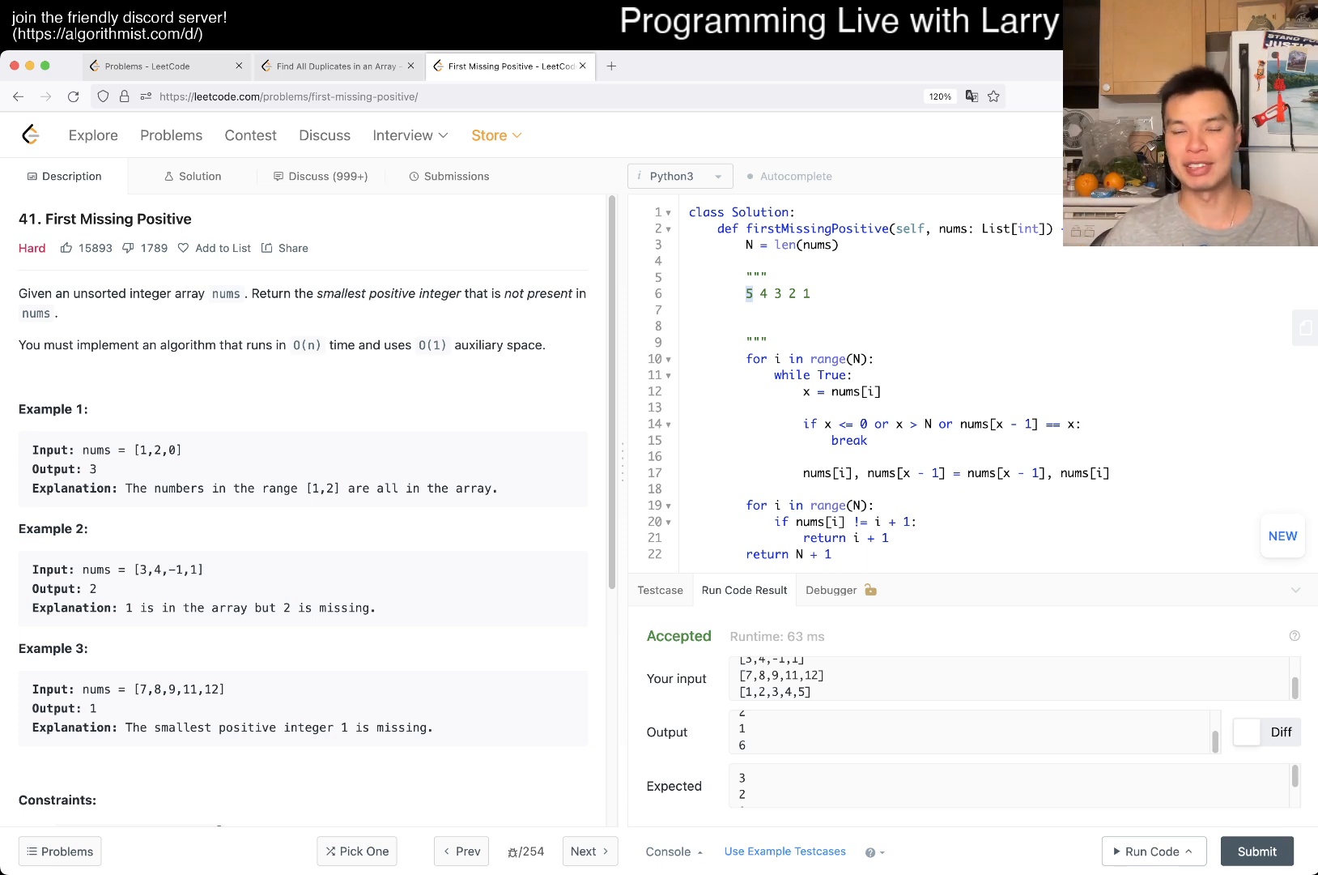
type("1")
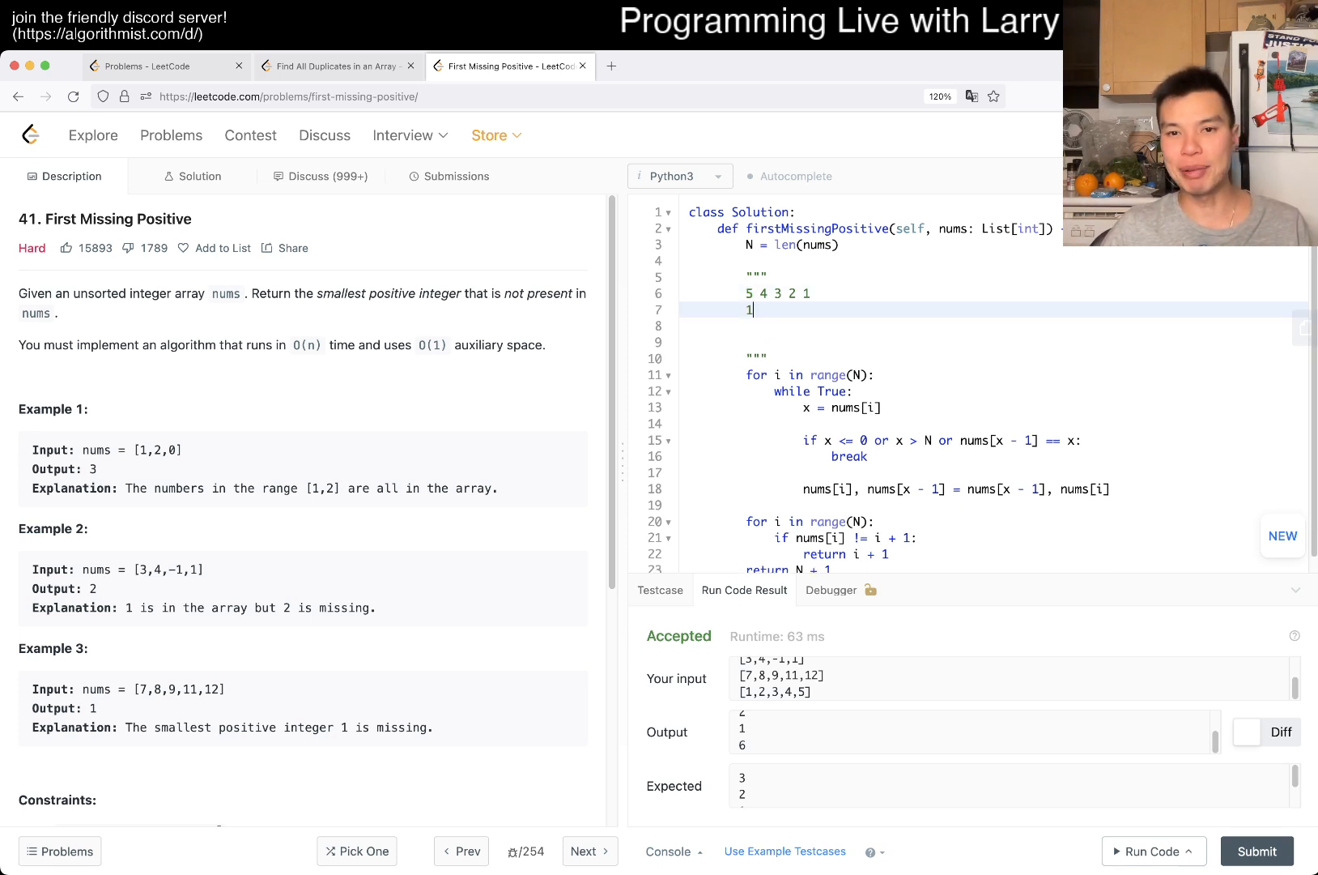
type("5")
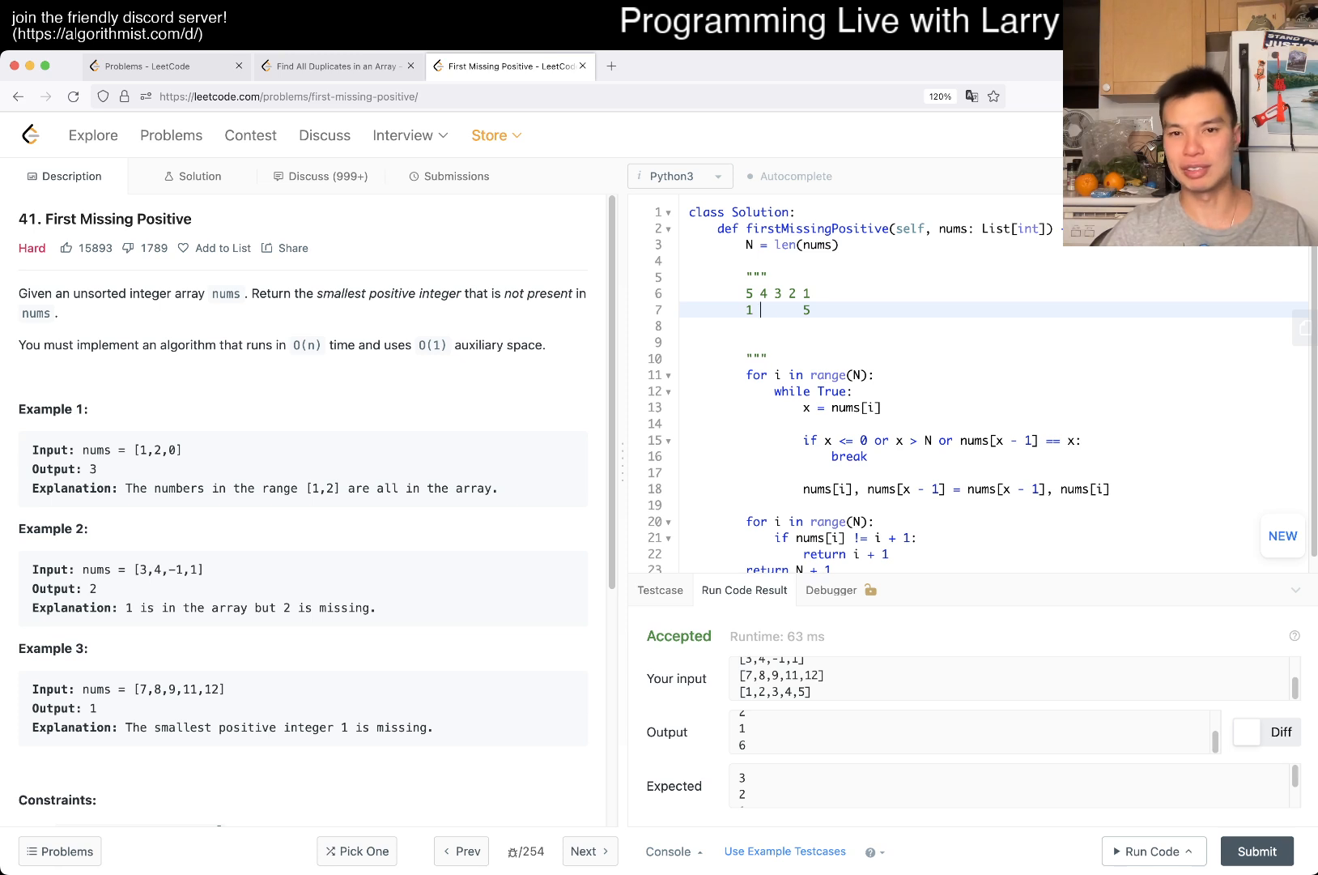
type("2 3")
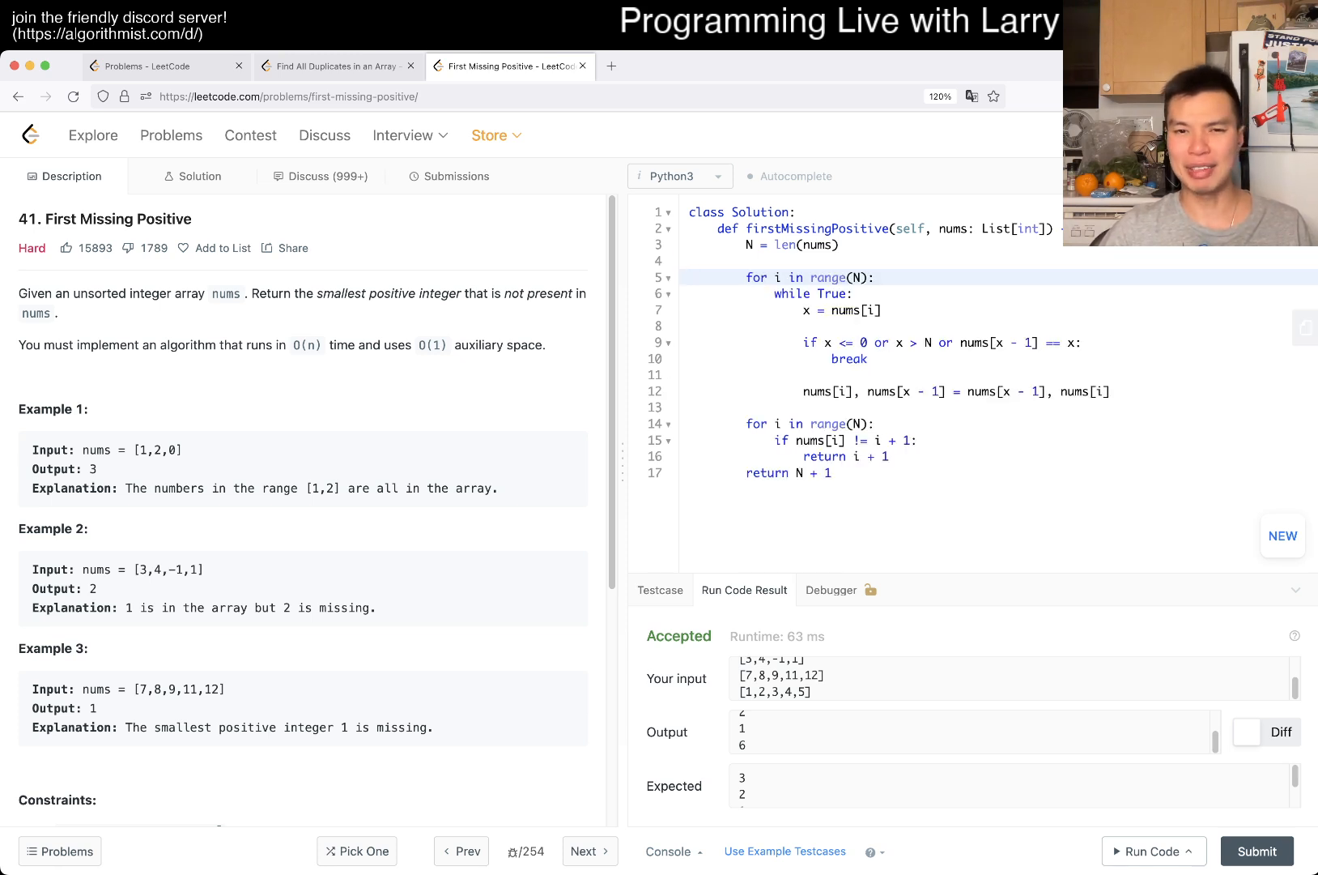
- Add '# Permutation Cycle' and '# Cycle Sorting' comments and print(nums) before the final loop
type("# C")
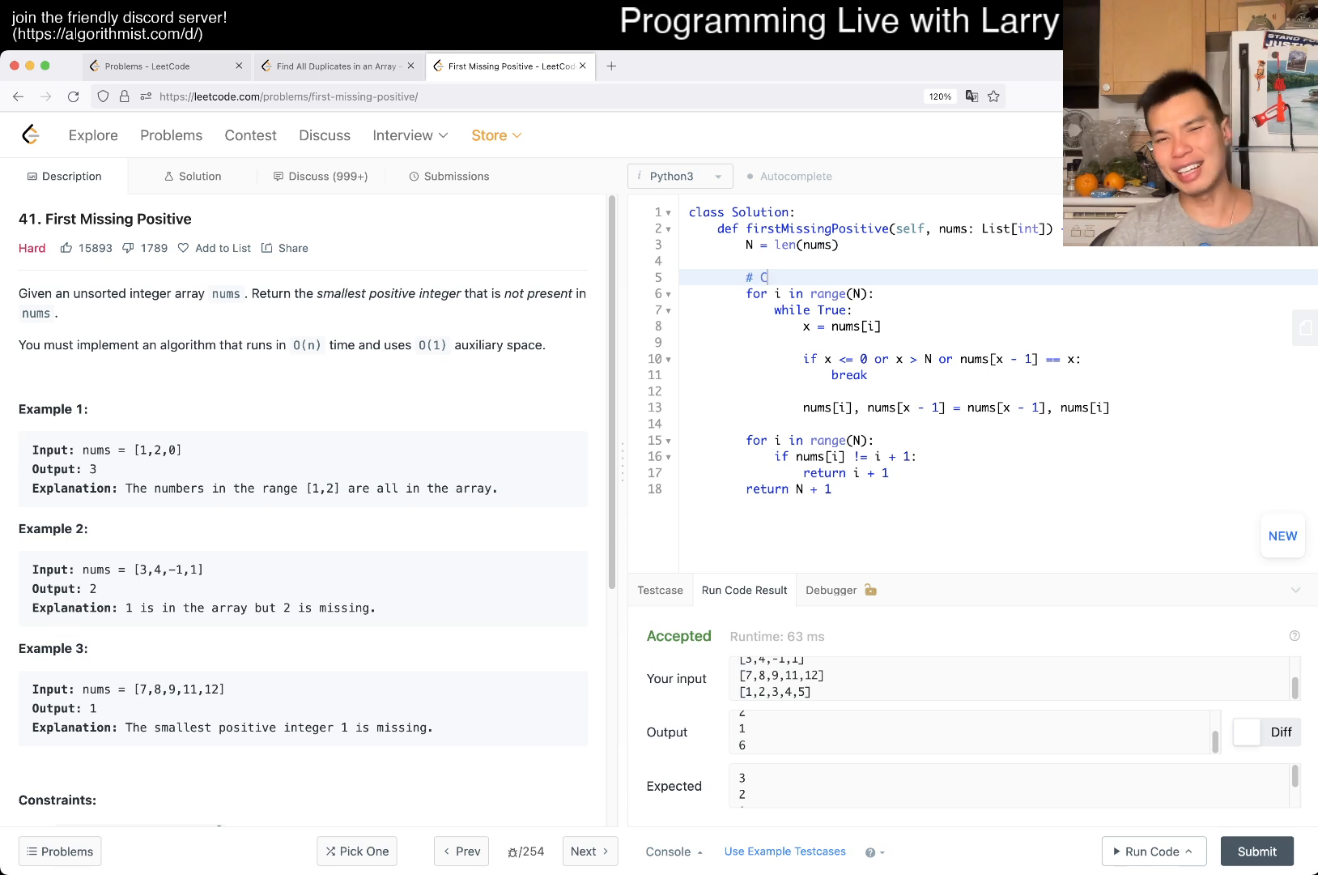
type("Permutation Cycl")
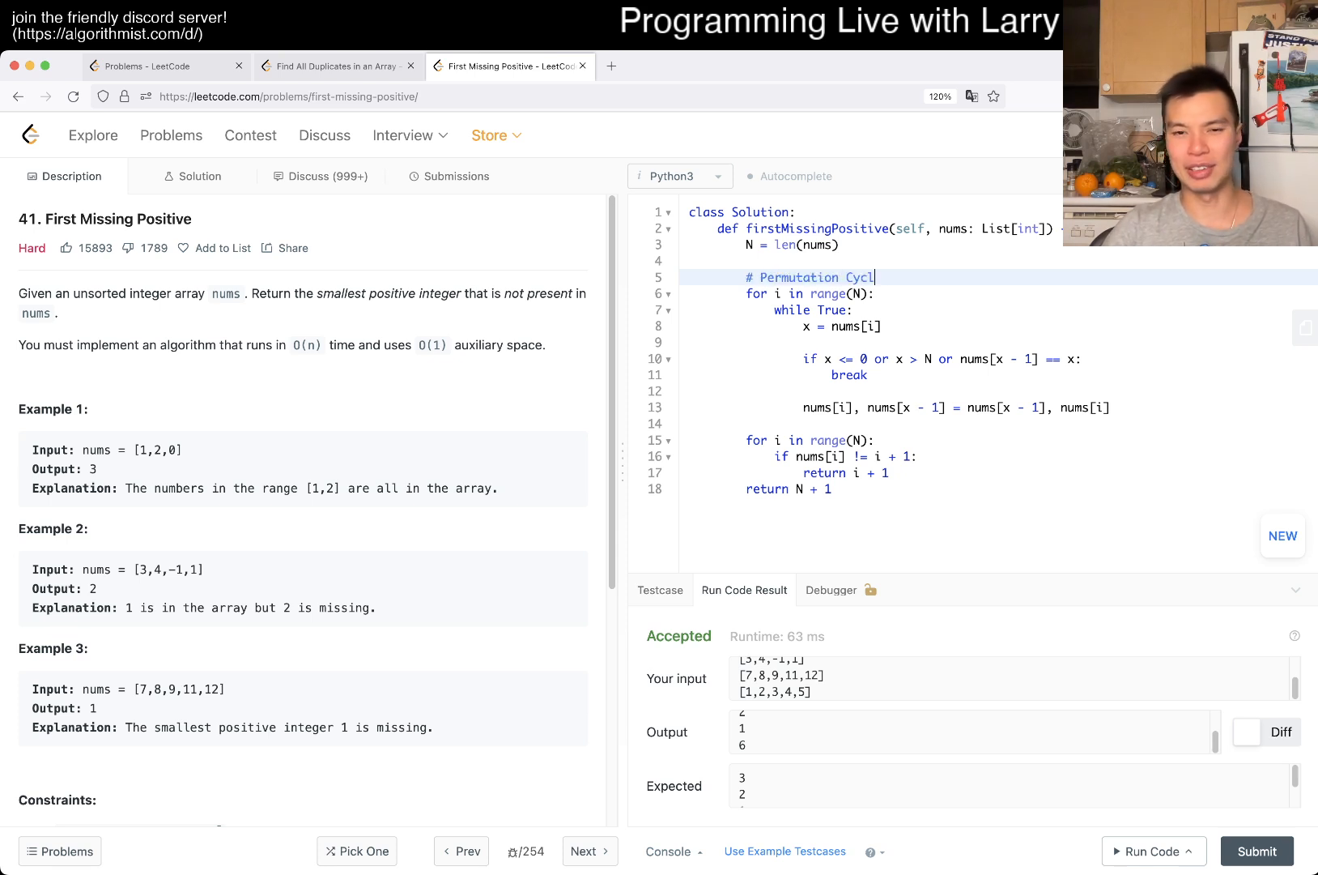
type("# Cycle Sorting")
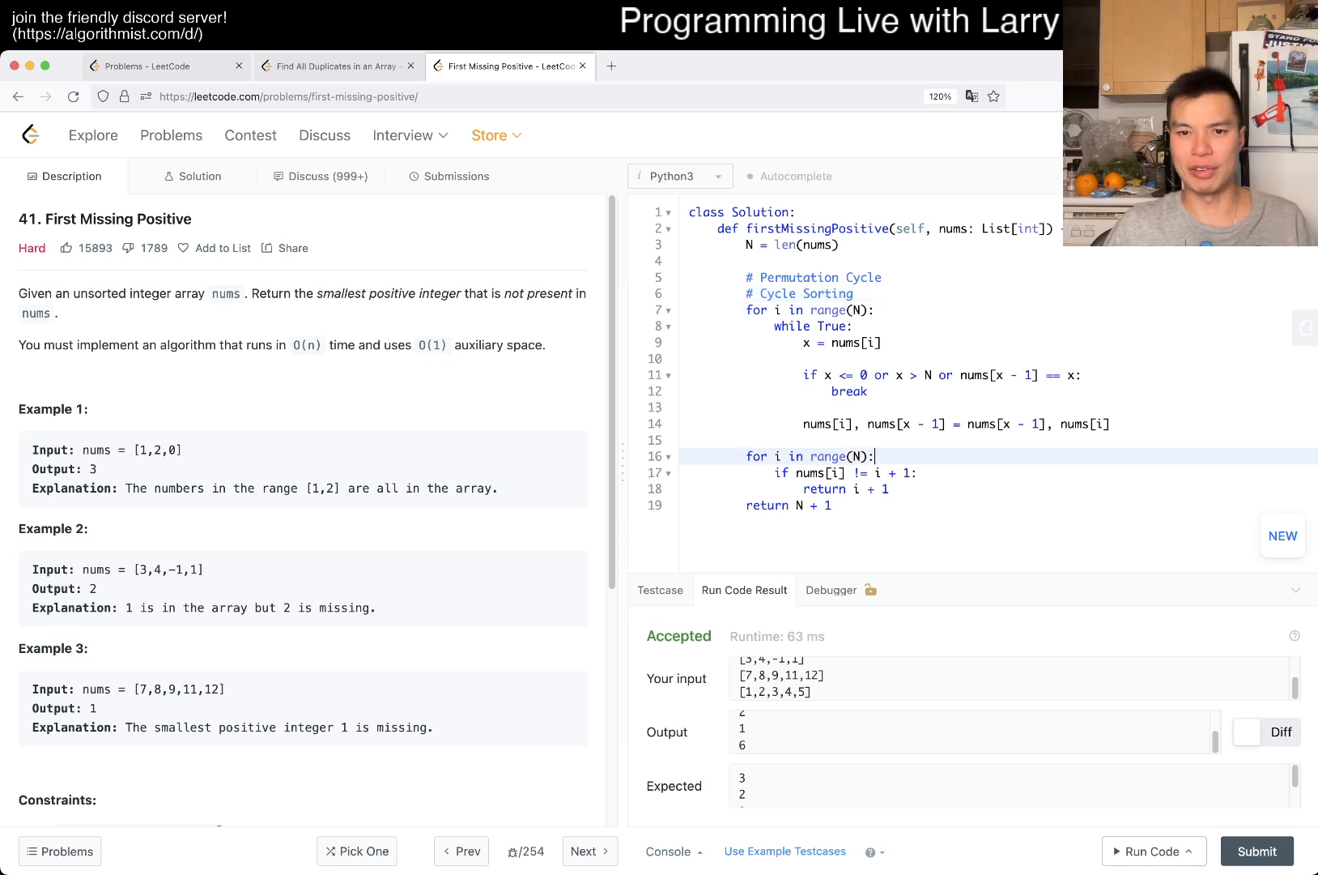
type("print(nums")
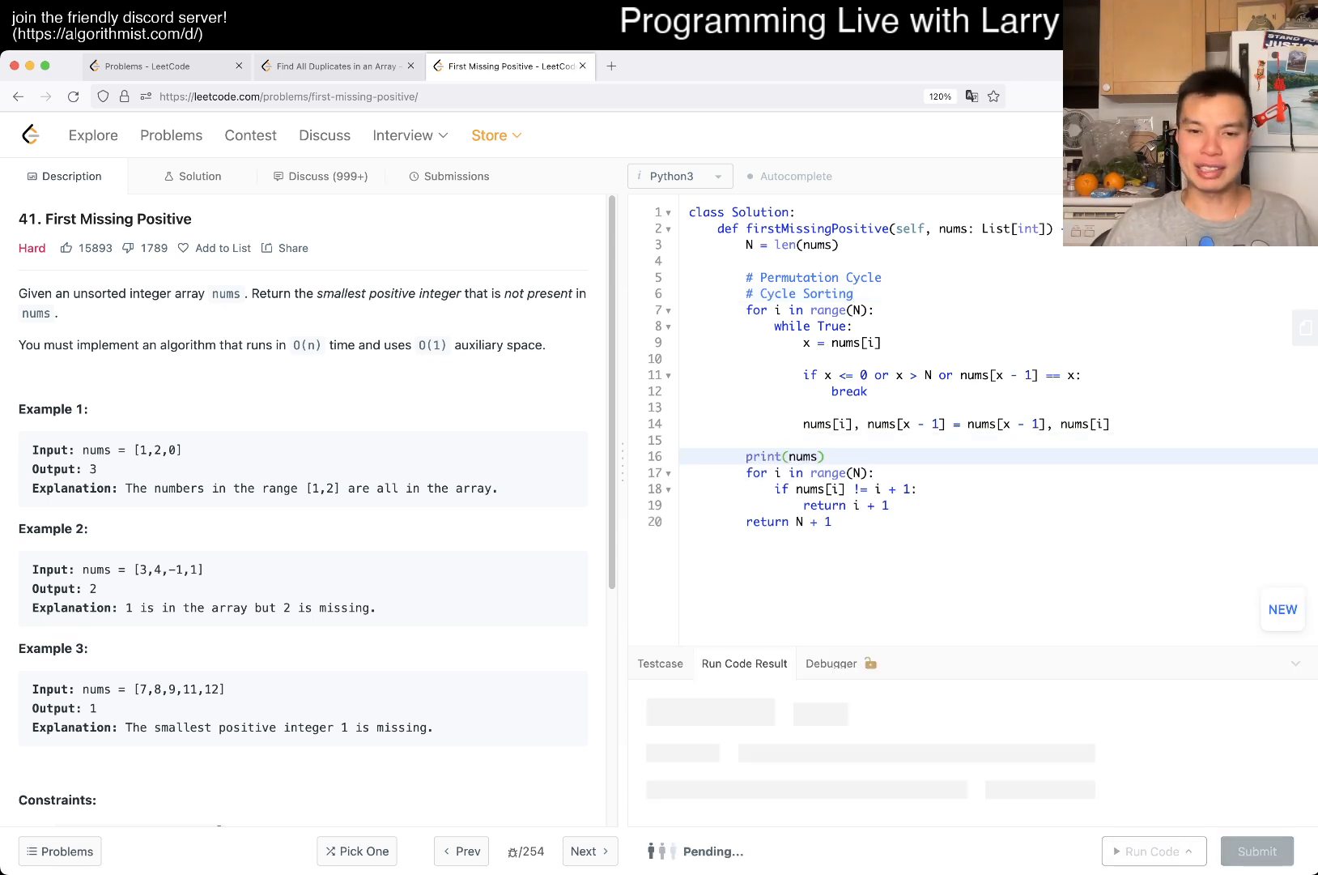
- Run the examples to view arrays printed after cycle sorting, then hide the results panel
left_click(1150, 850)
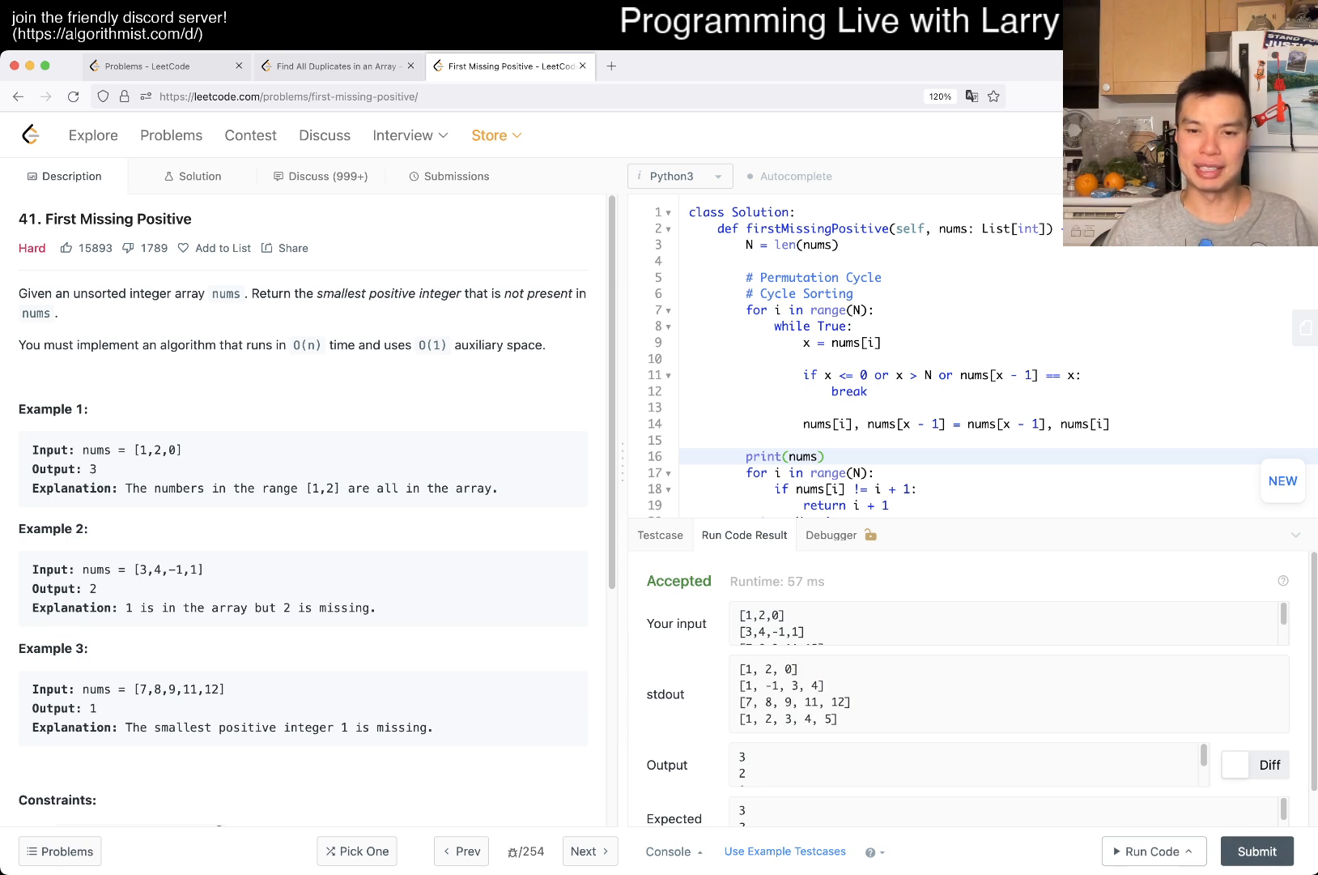
left_click_drag(741, 669, 850, 719)
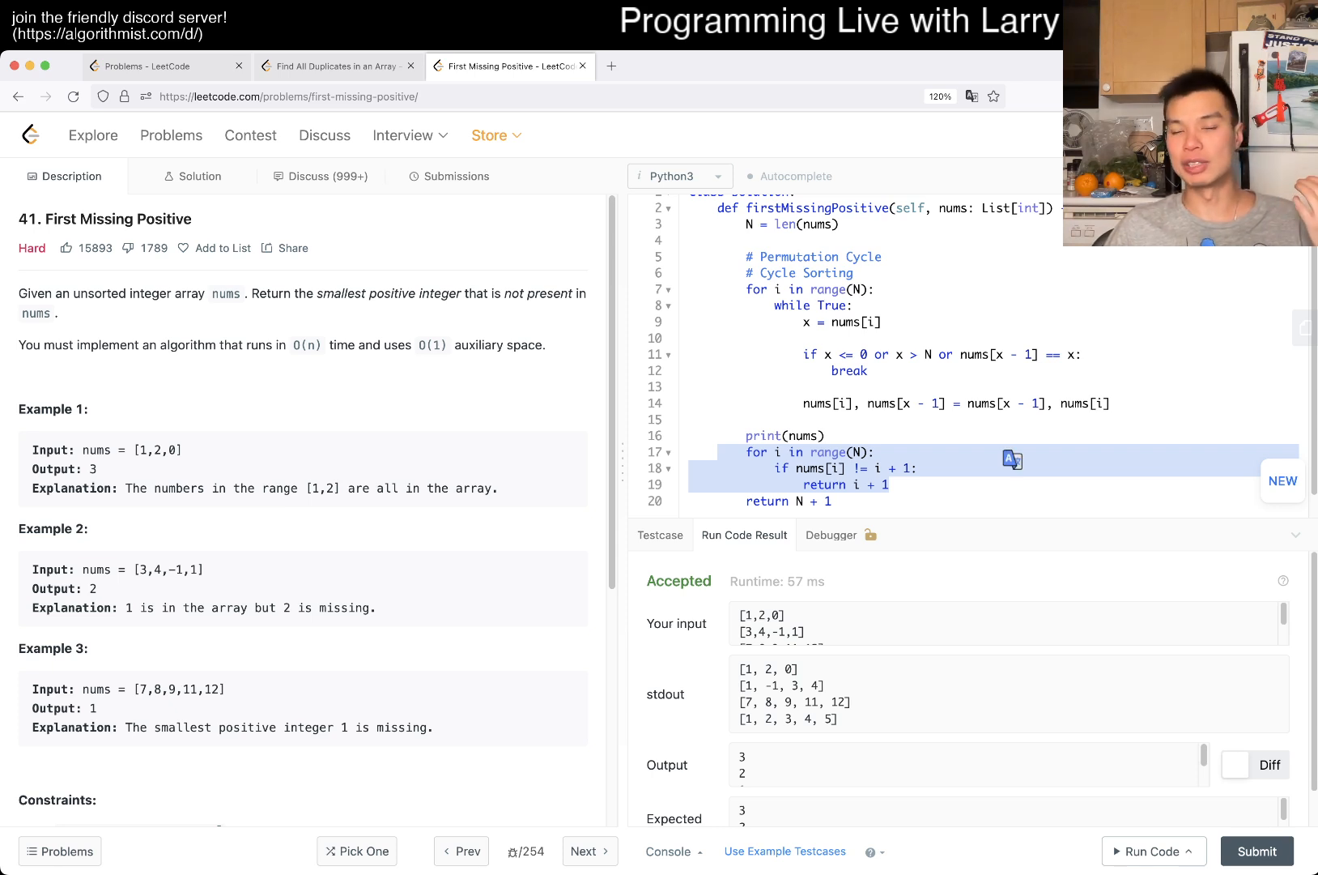
left_click(824, 435)
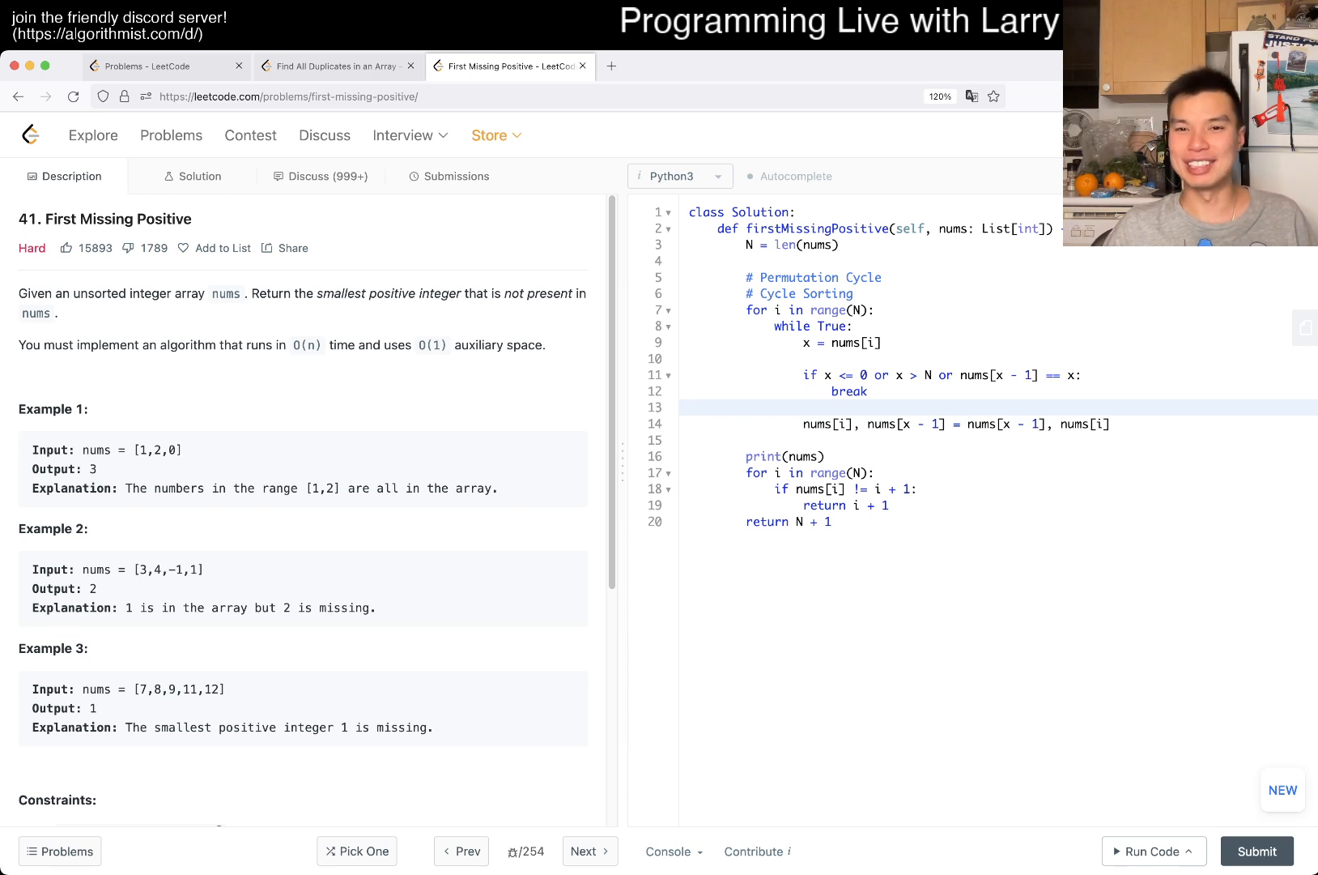
left_click_drag(744, 244, 832, 522)
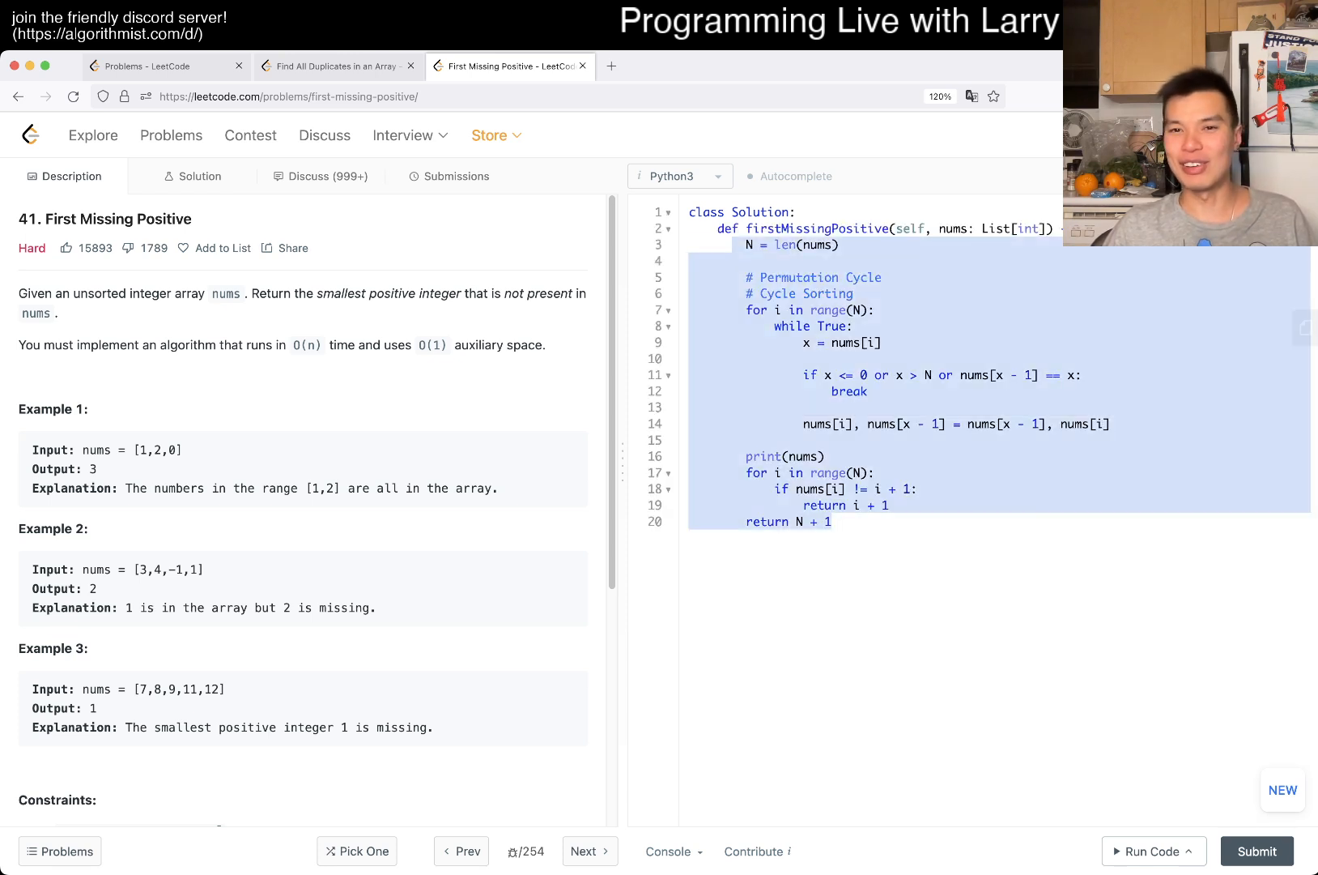